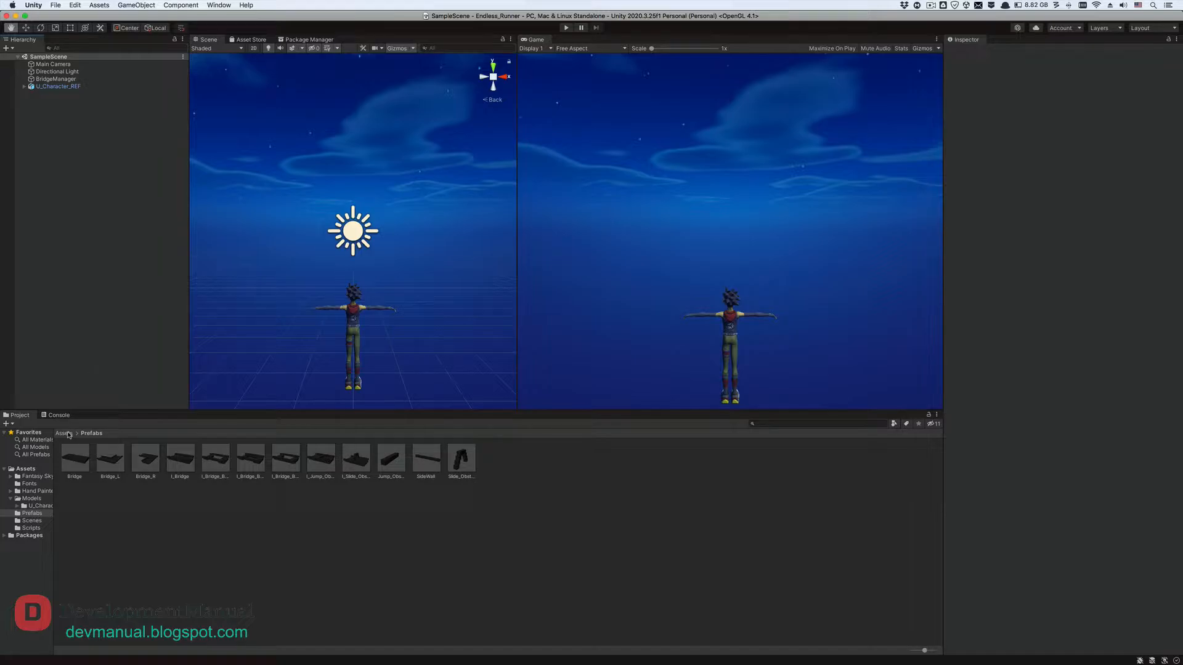
Browse Assets > Models > U_Character, expand the model and select the U_Char mesh to inspect it
left_click(63, 432)
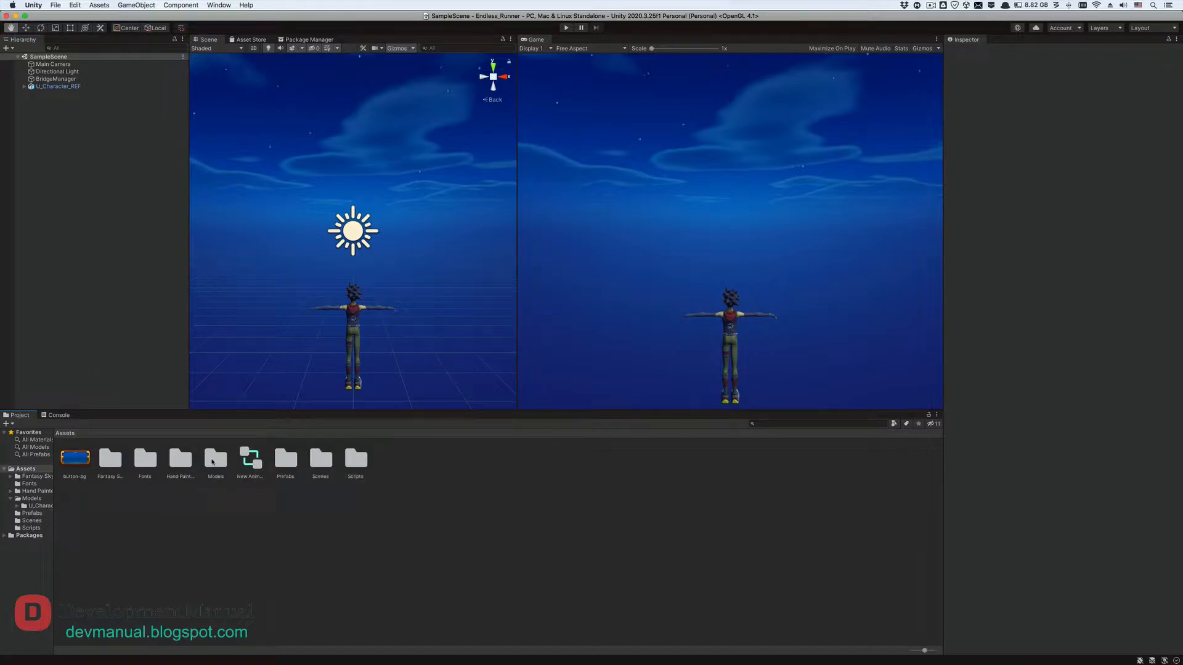
double_click(214, 458)
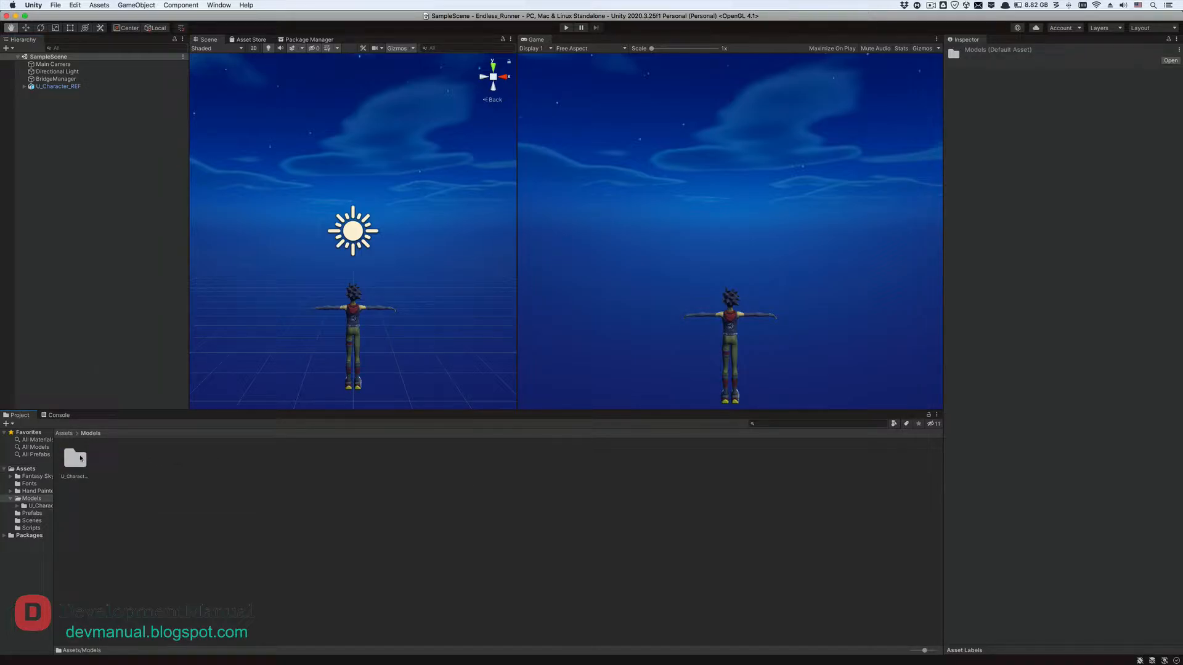
double_click(74, 458)
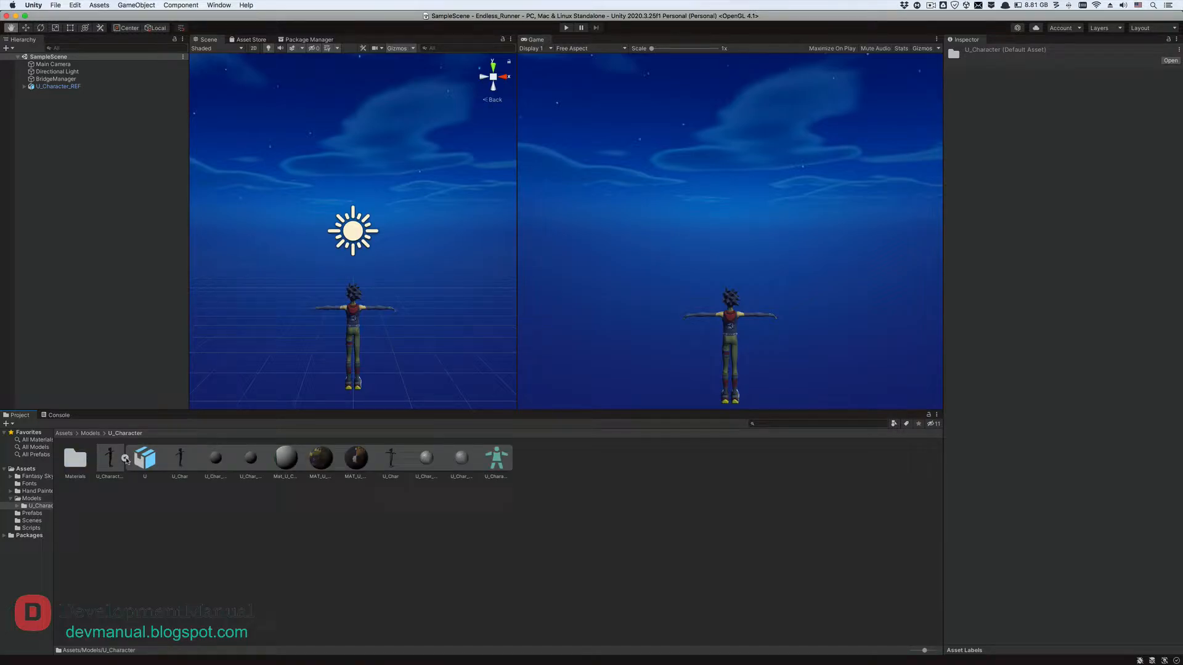
left_click(391, 458)
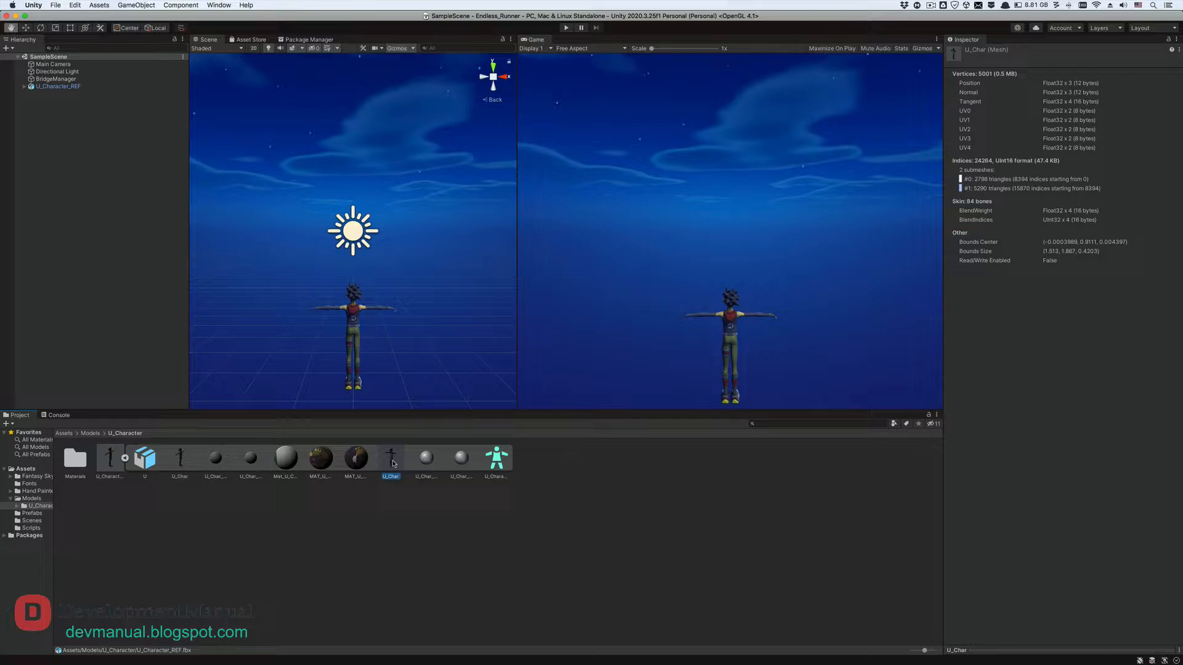
left_click(391, 459)
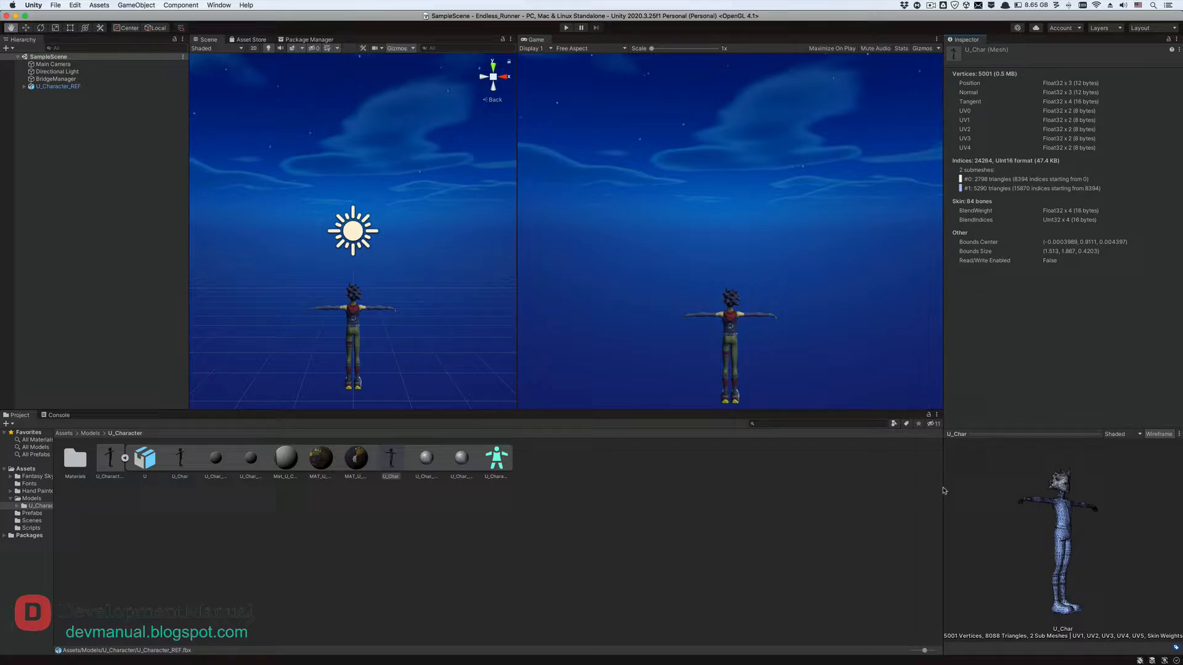
Collapse the U_Character_REF model's sub-assets in the Project window
left_click(1159, 434)
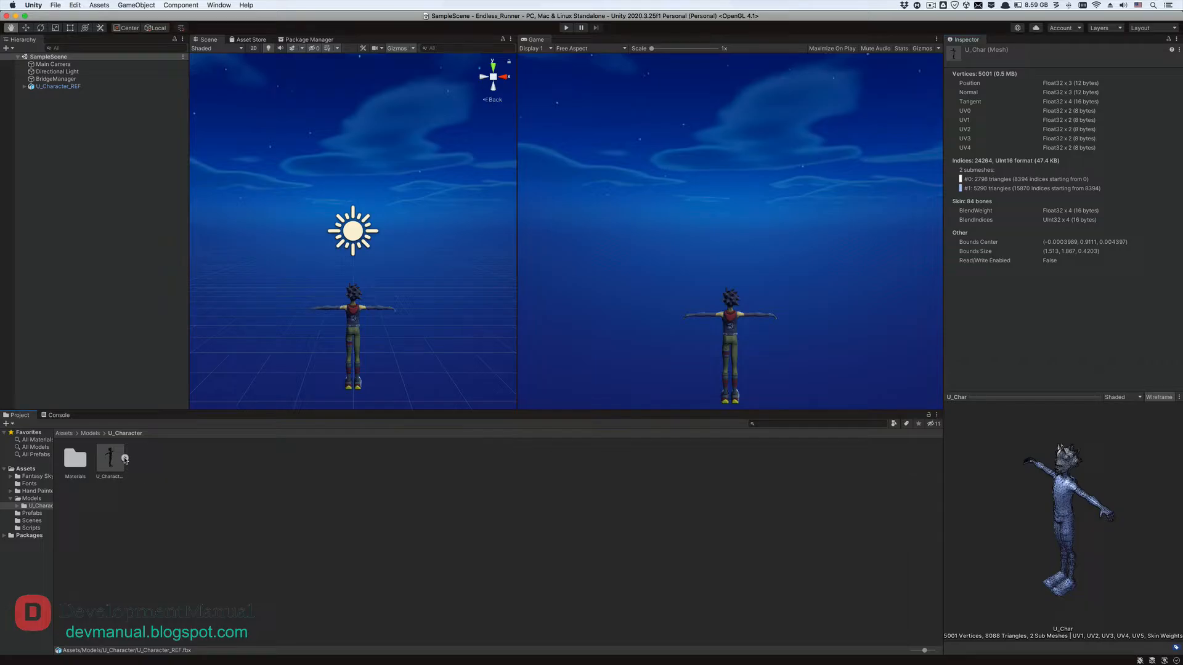
Set U_Character_REF's rig to Humanoid with Optimize Game Objects on, and apply
left_click(110, 455)
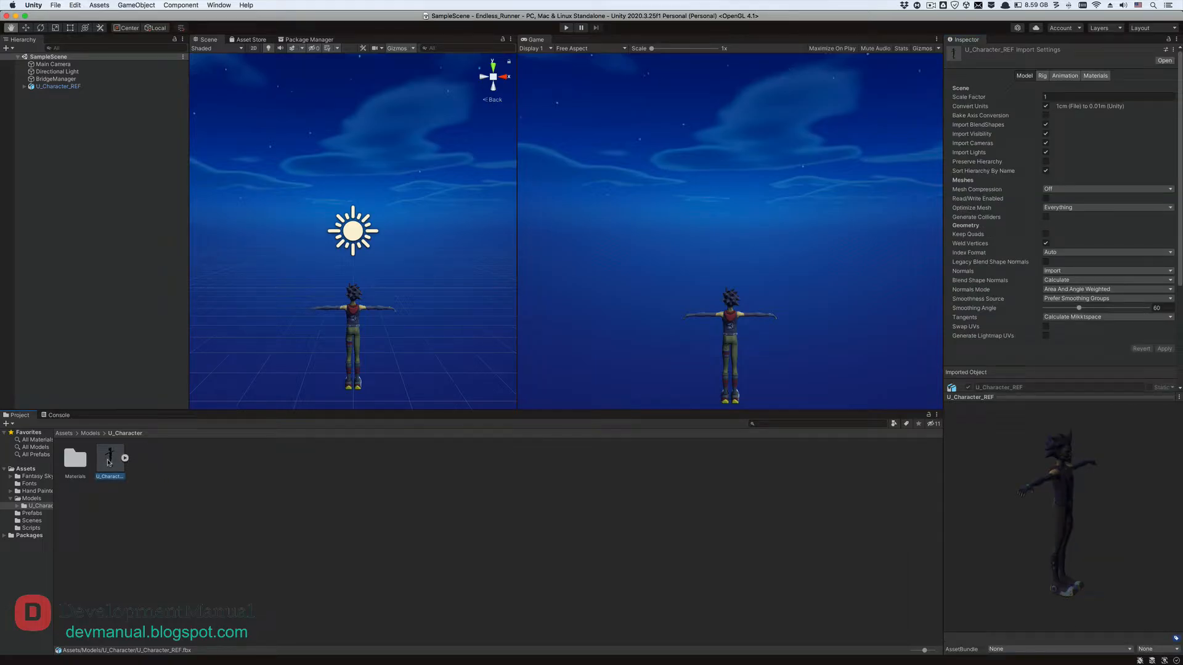
mouse_move(1048, 82)
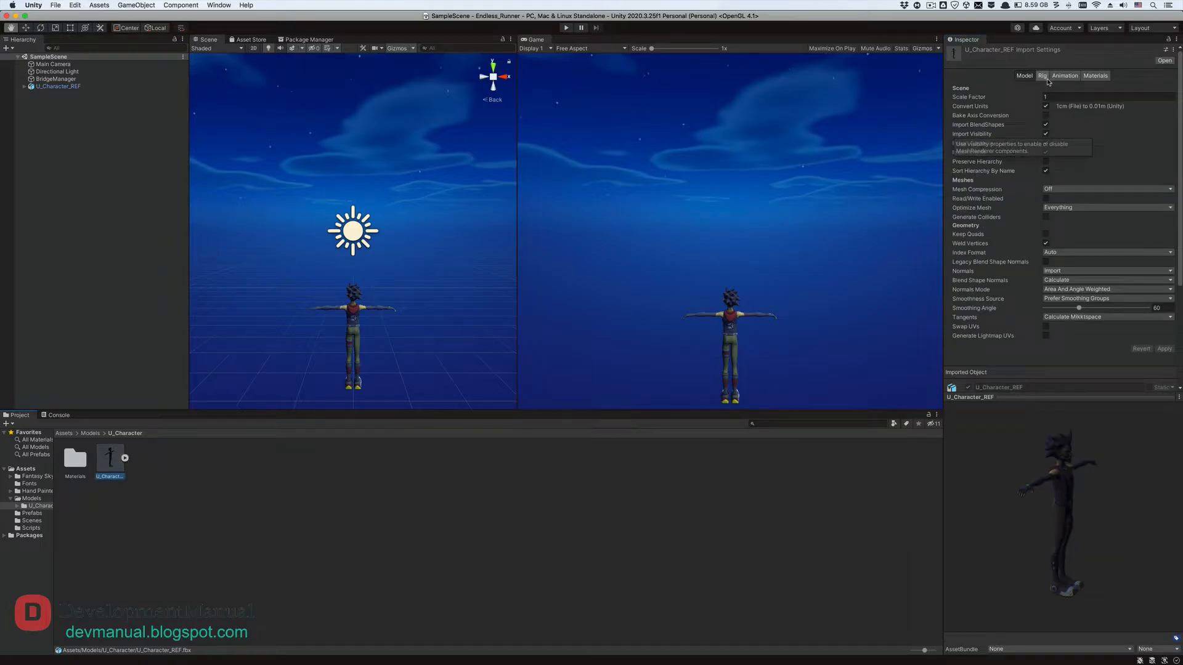
left_click(1045, 75)
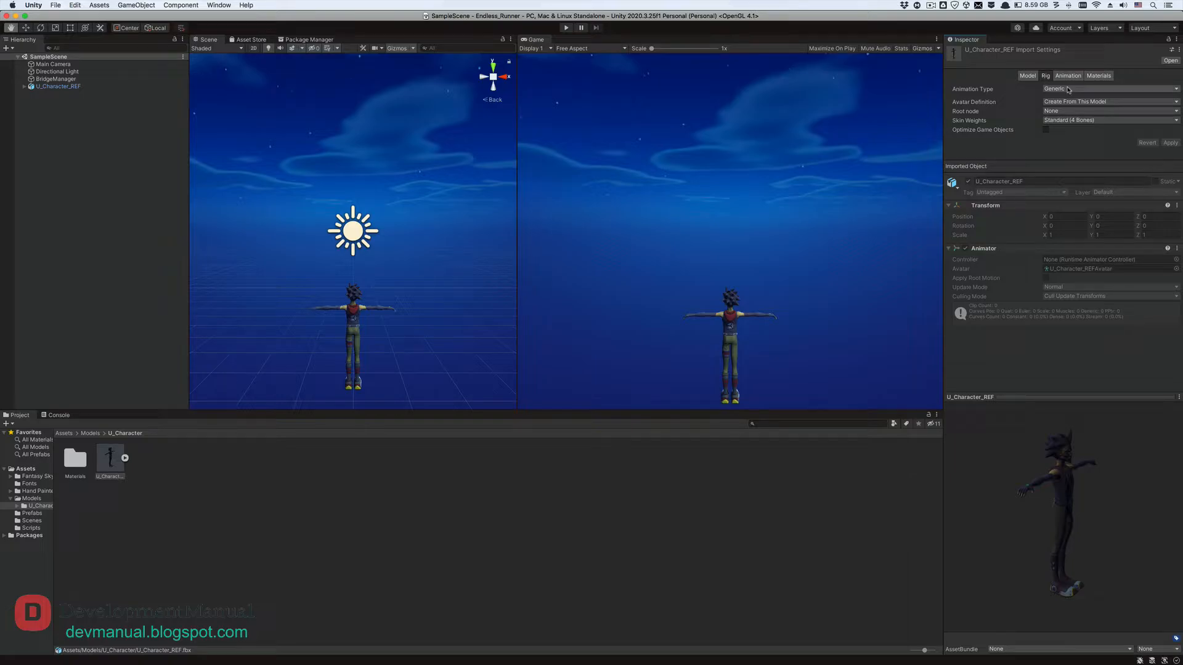
left_click(1109, 89)
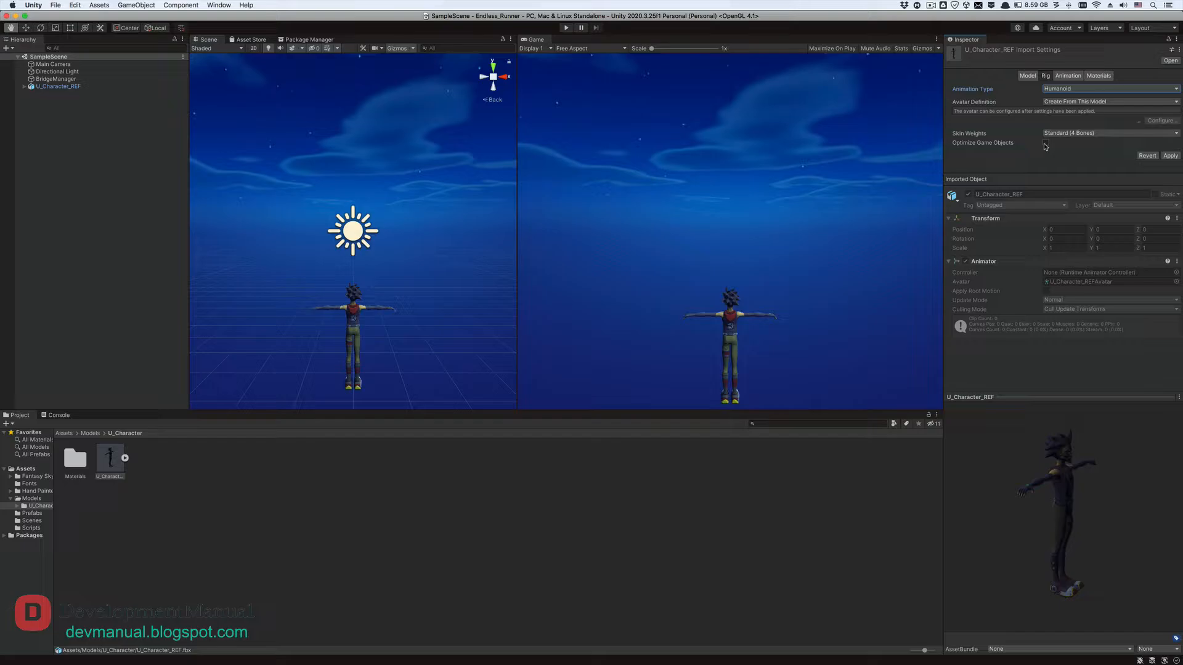
left_click(1045, 143)
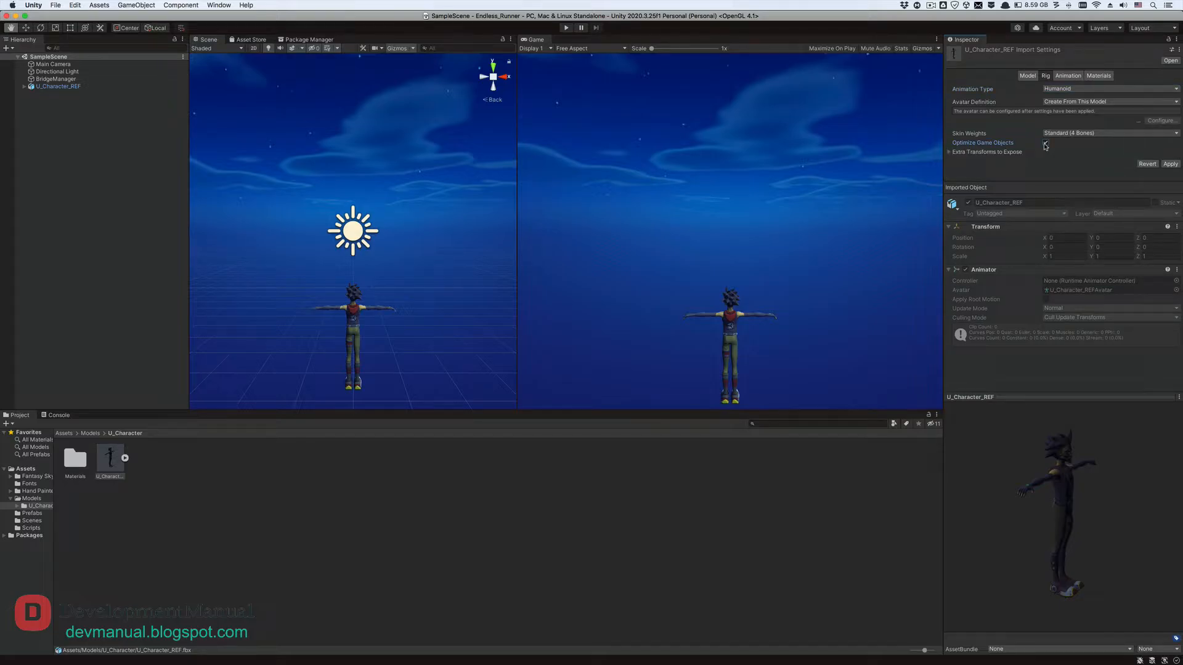
left_click(1045, 143)
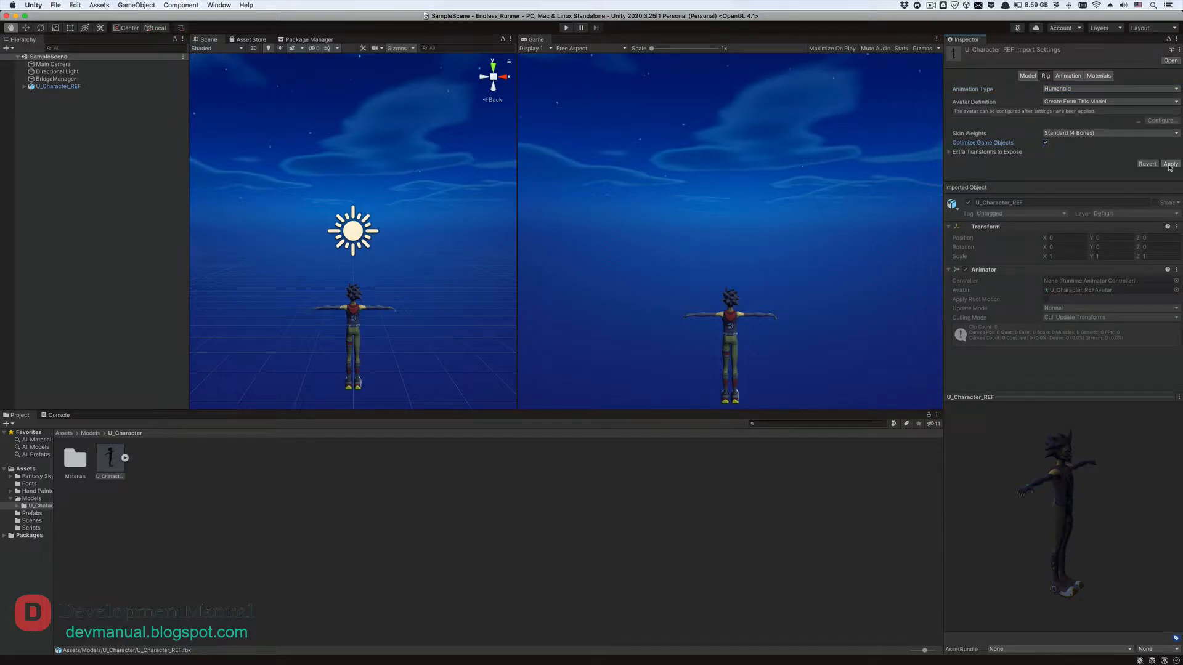
left_click(1171, 163)
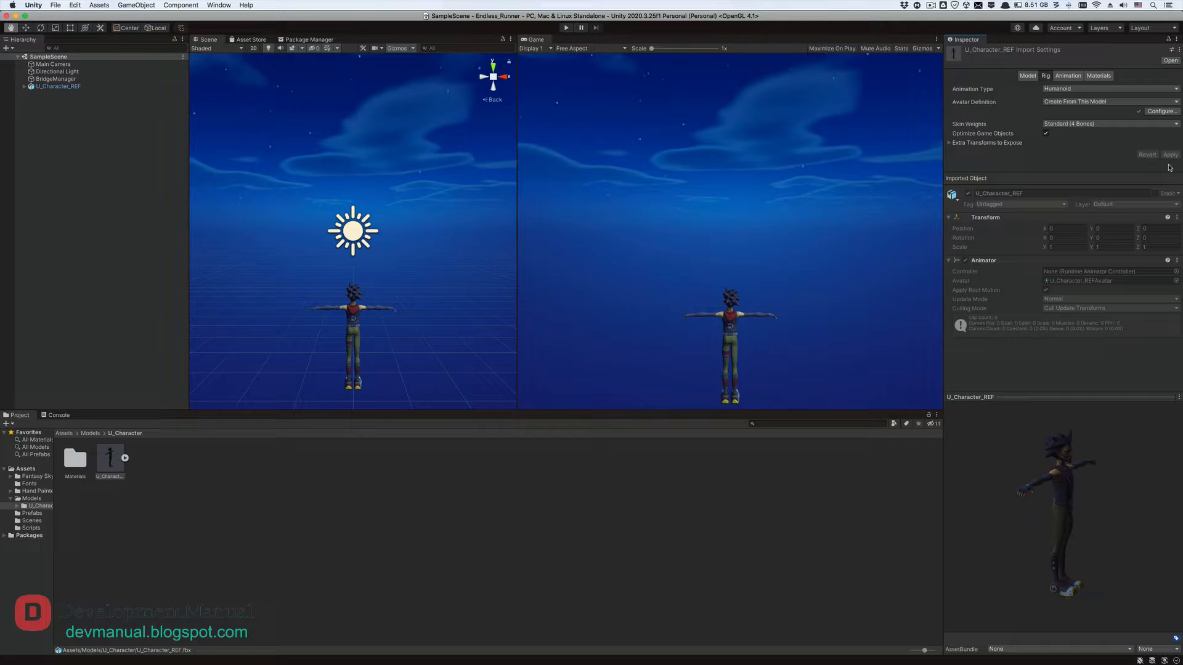
mouse_move(1164, 116)
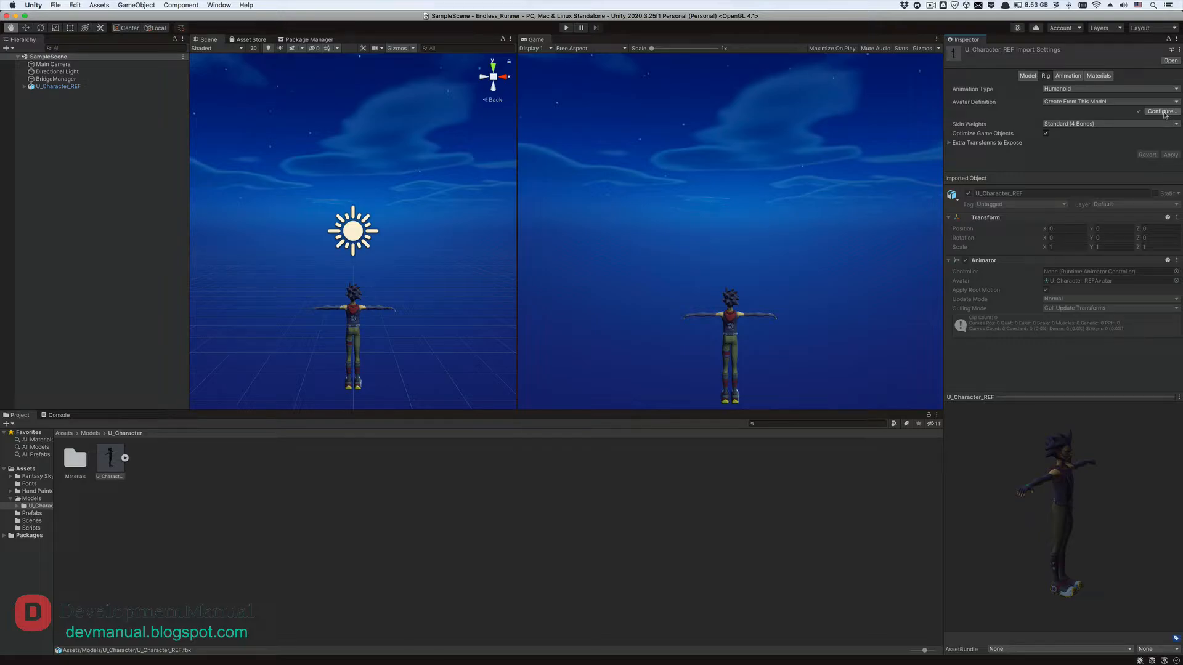
left_click(1160, 111)
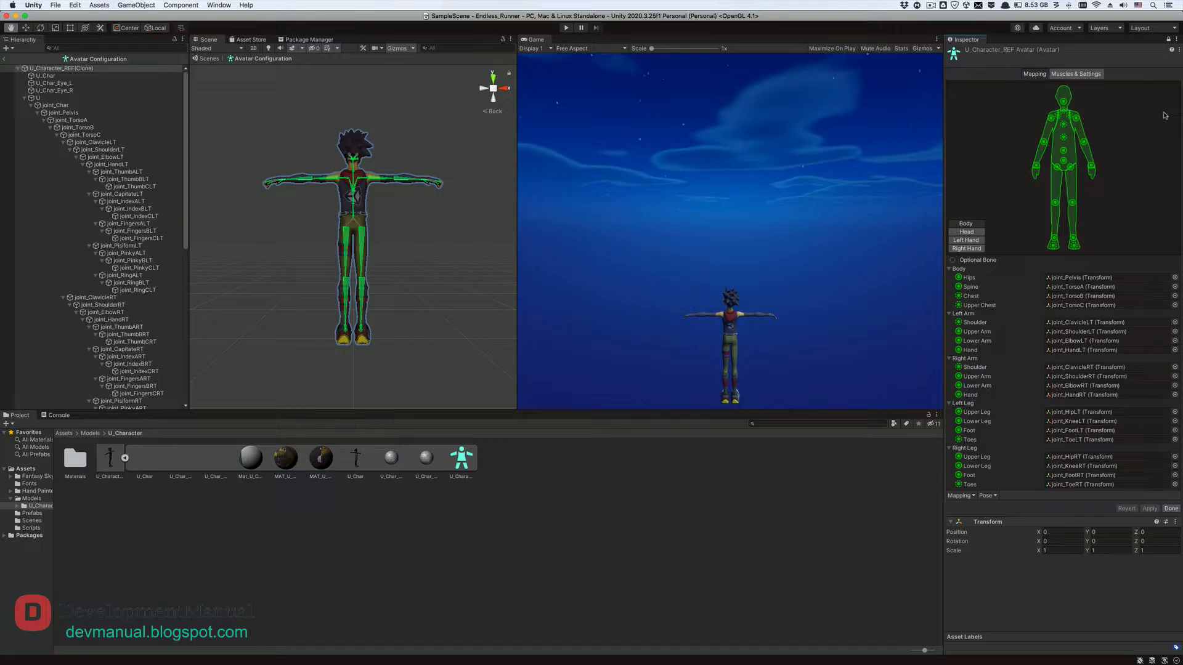
left_click(508, 89)
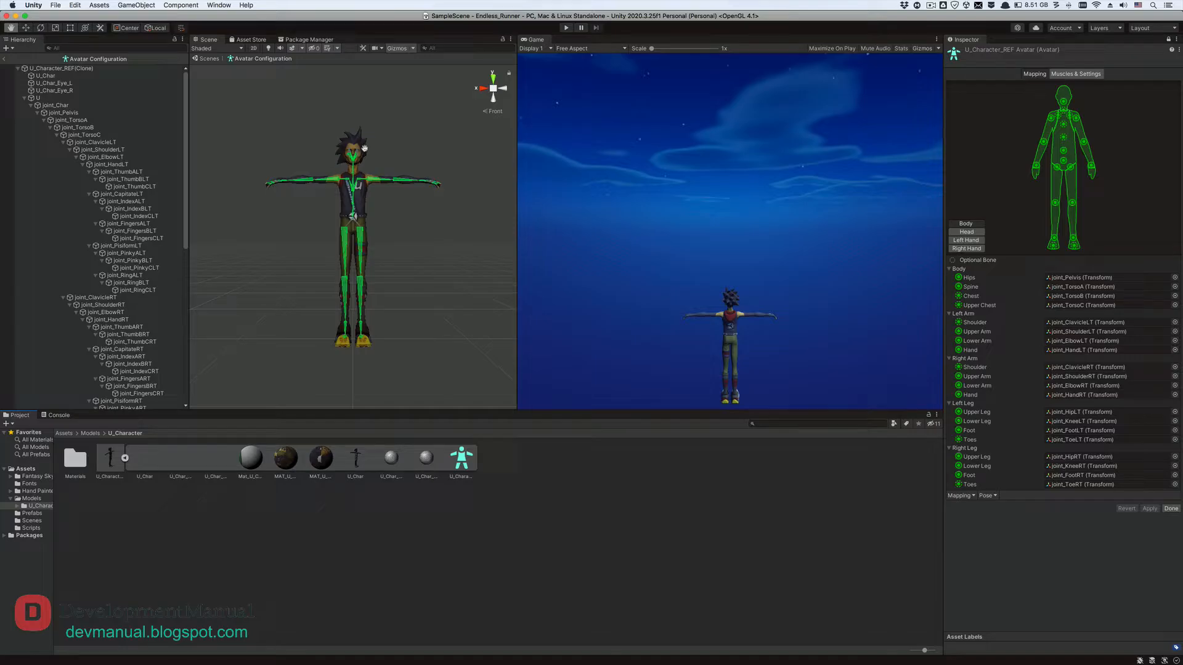
mouse_move(359, 325)
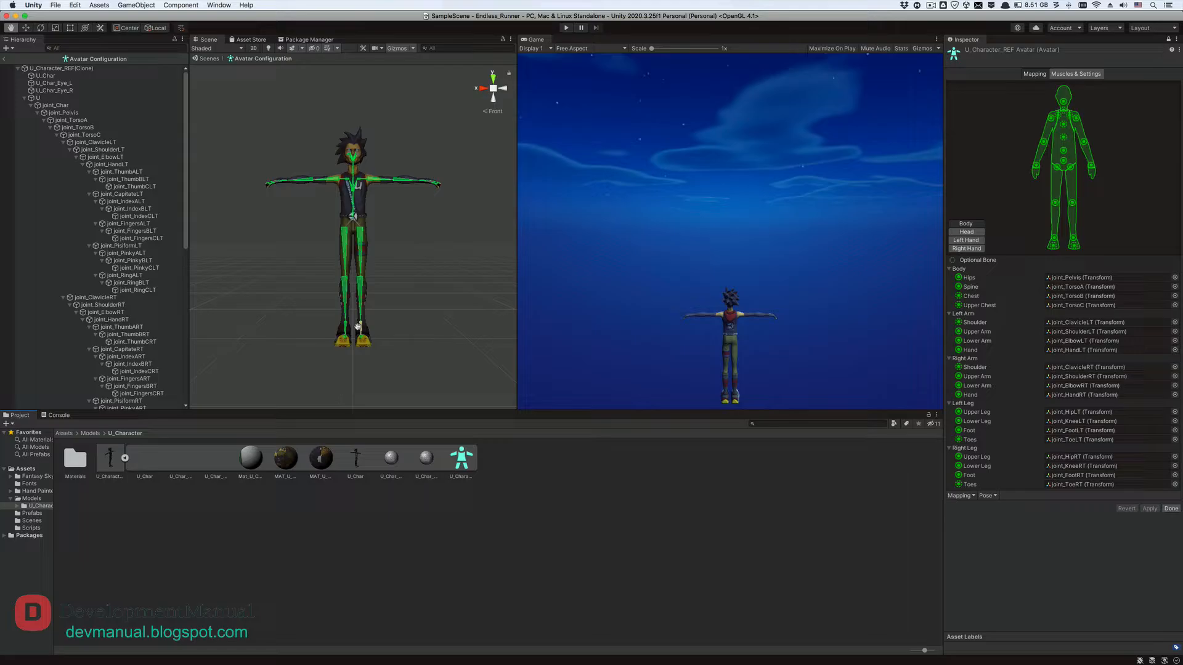
mouse_move(381, 305)
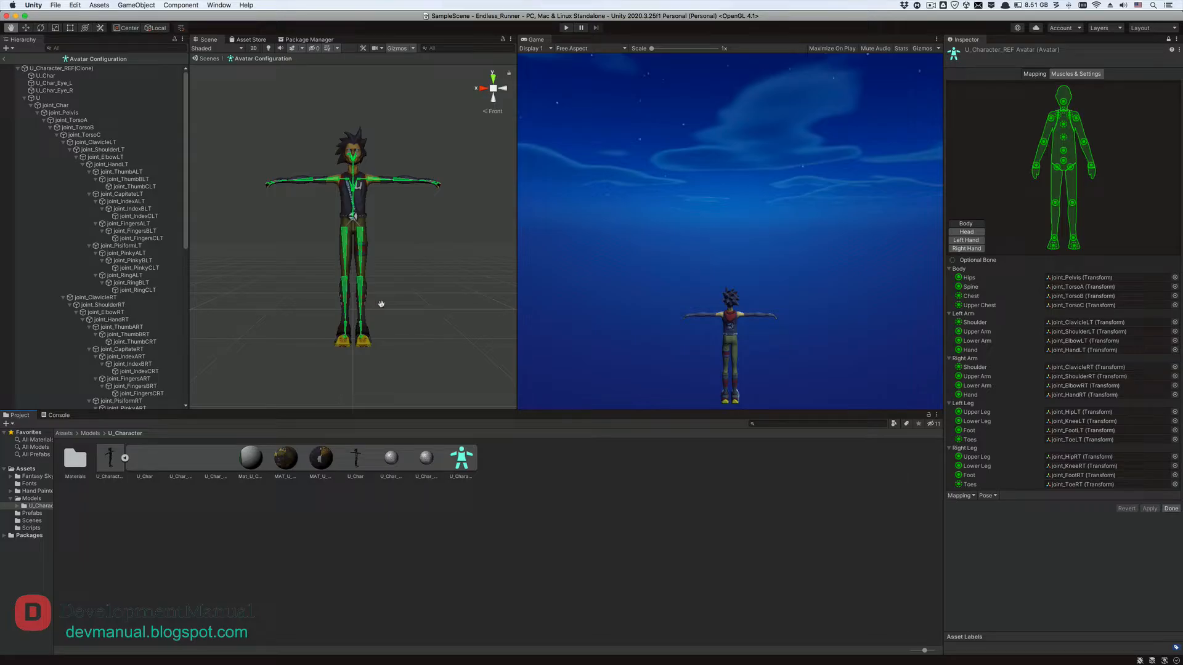
mouse_move(1049, 143)
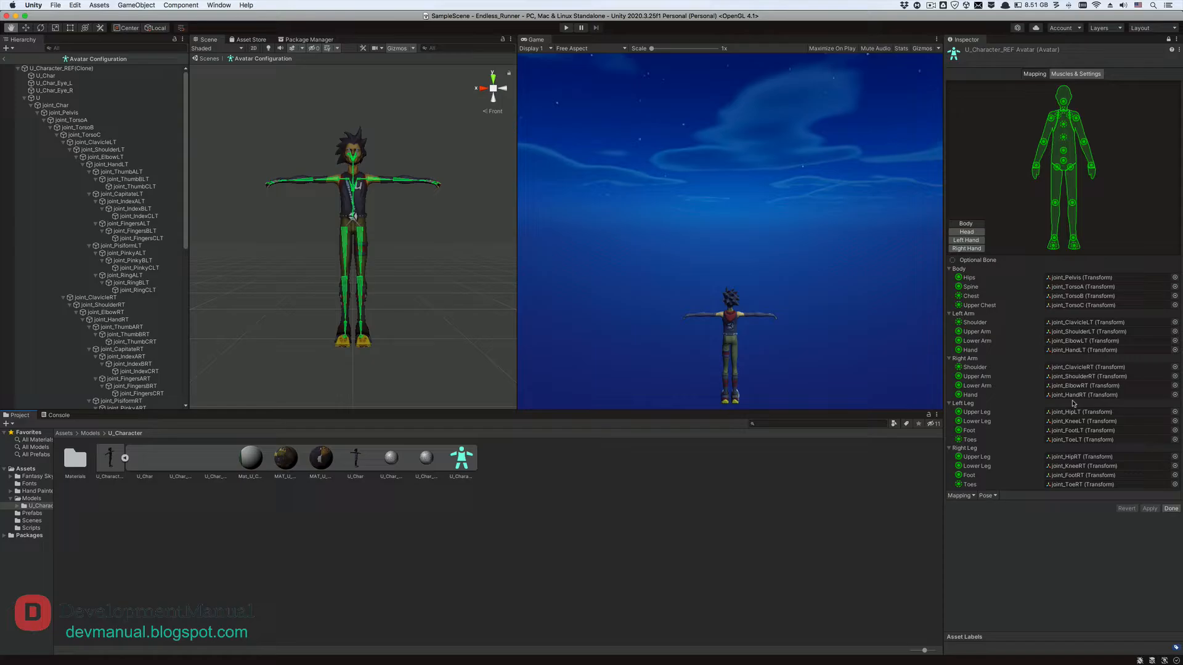
left_click(1087, 331)
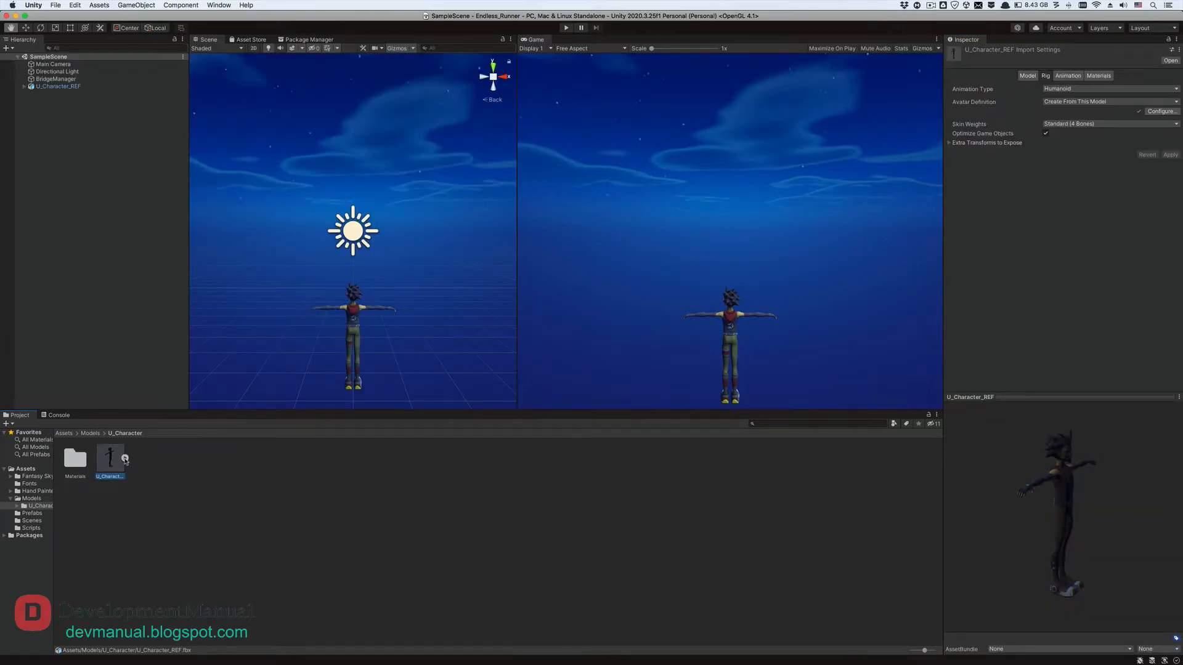
Look over the imported animation clips, then switch to Safari on mixamo.com
left_click(74, 459)
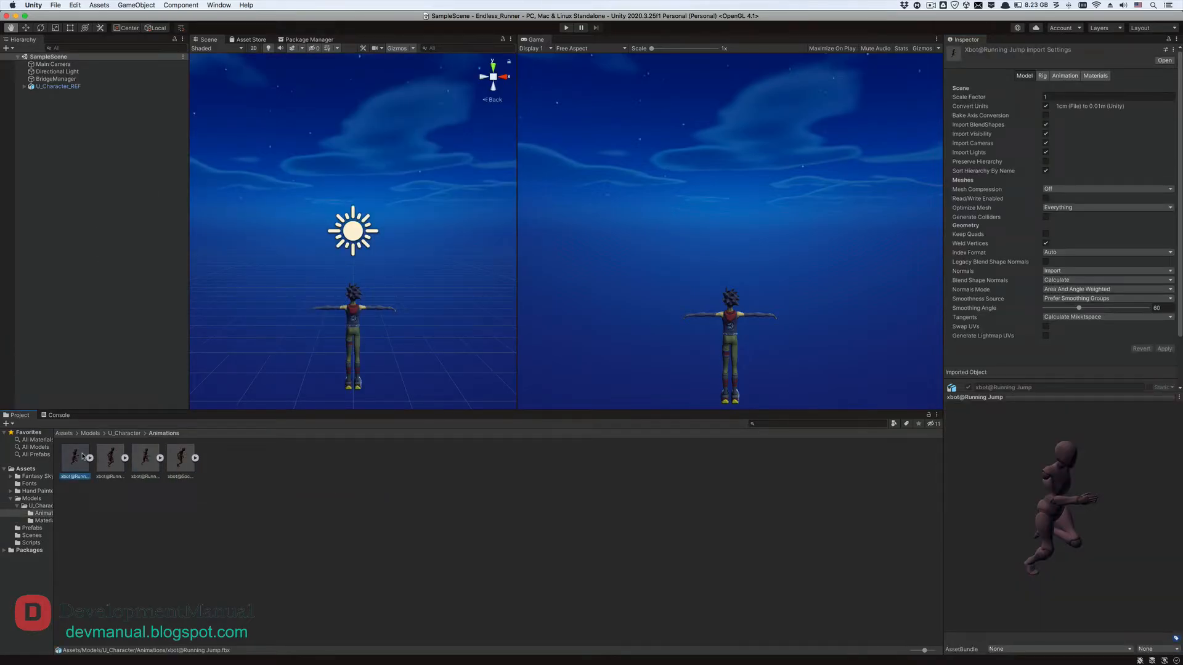
left_click(110, 457)
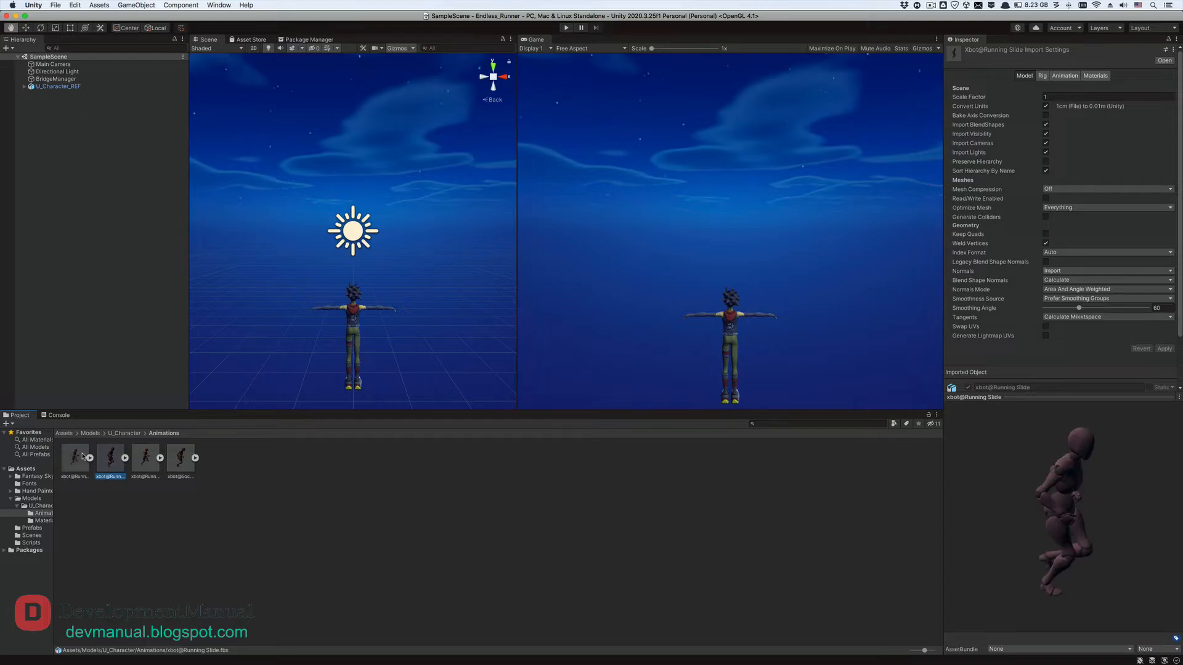
left_click(180, 458)
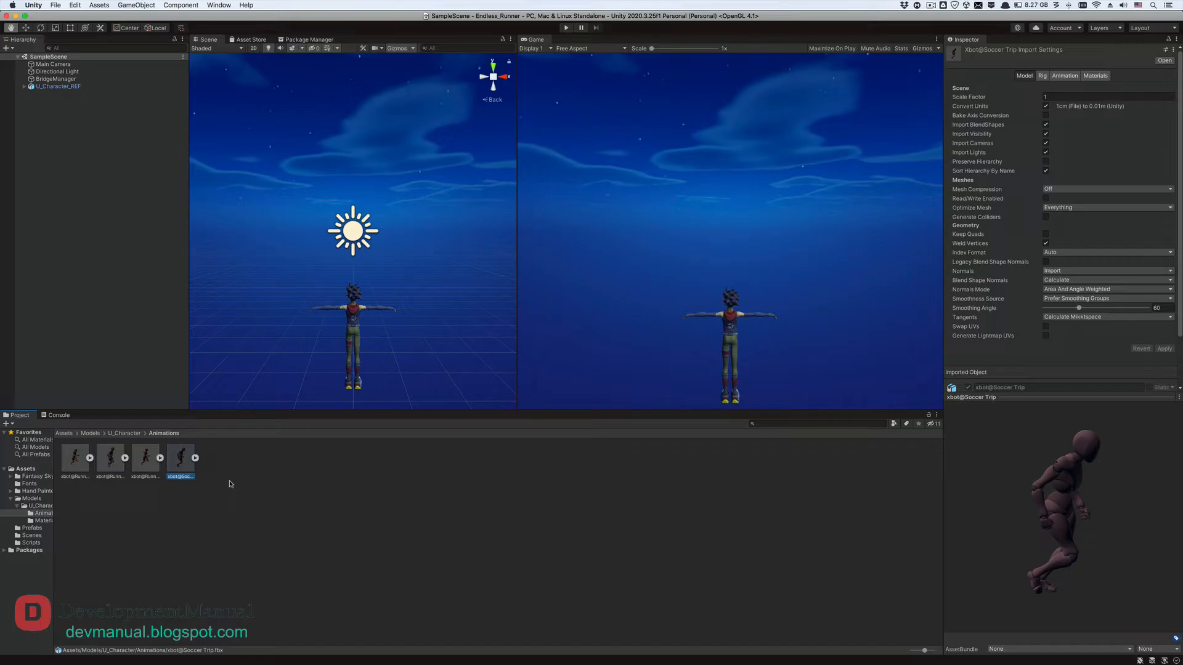
left_click(313, 332)
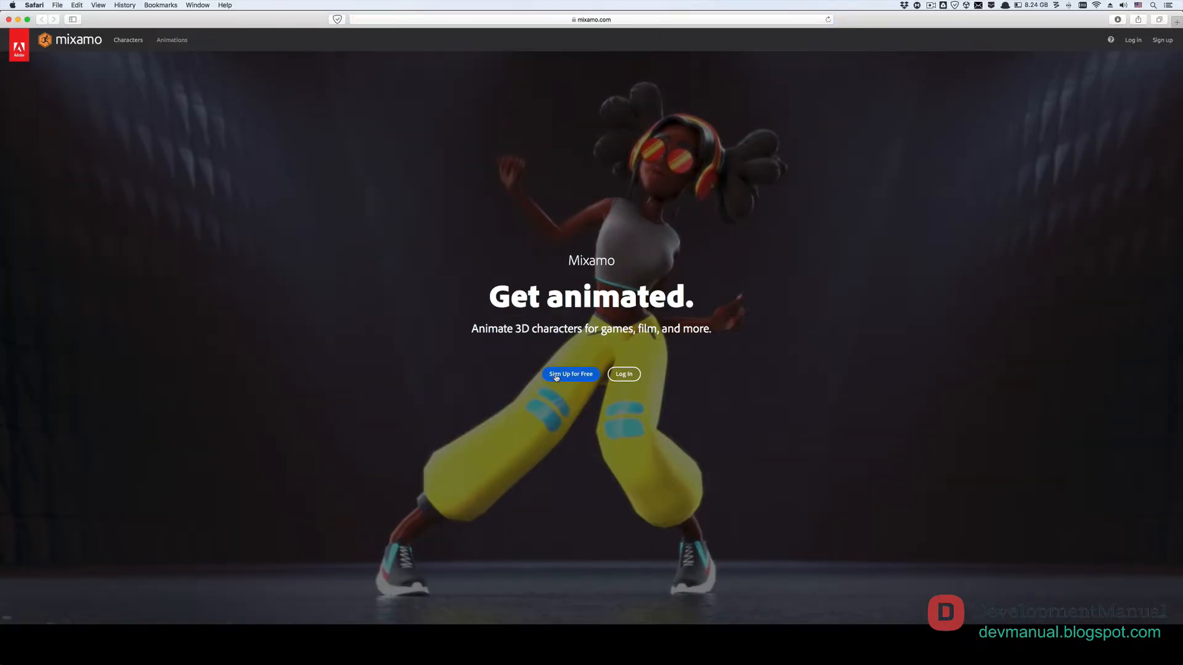
Sign in to Mixamo, search 'running' and put the Running animation on X Bot
left_click(623, 374)
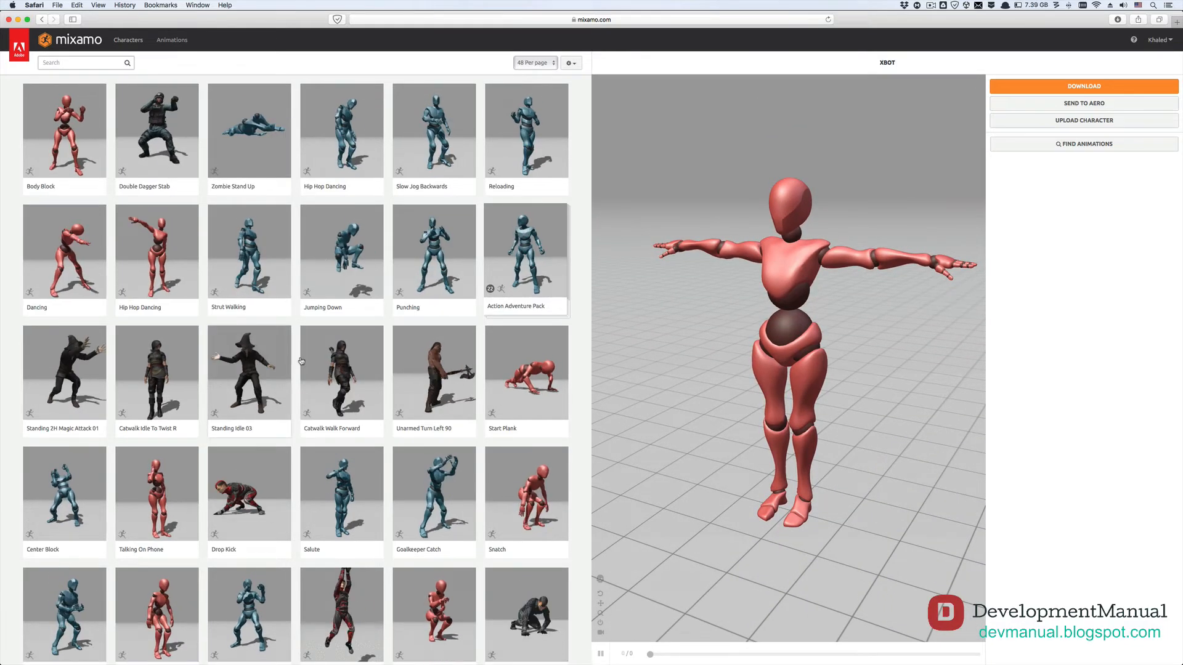
left_click(83, 63)
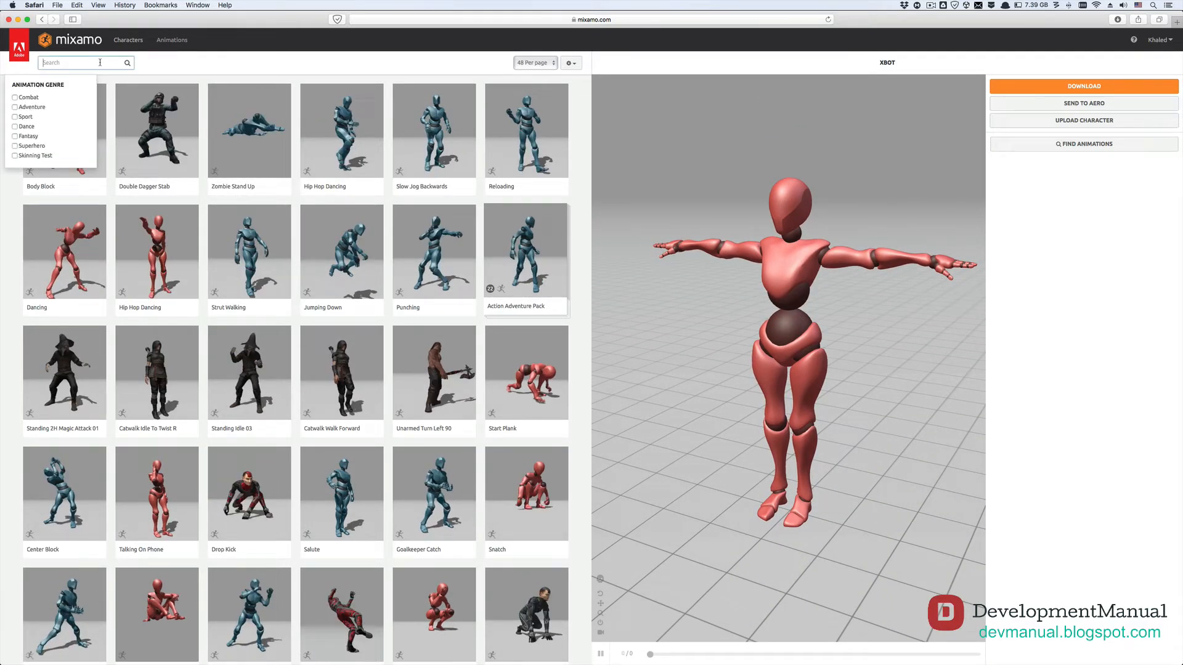
type("running")
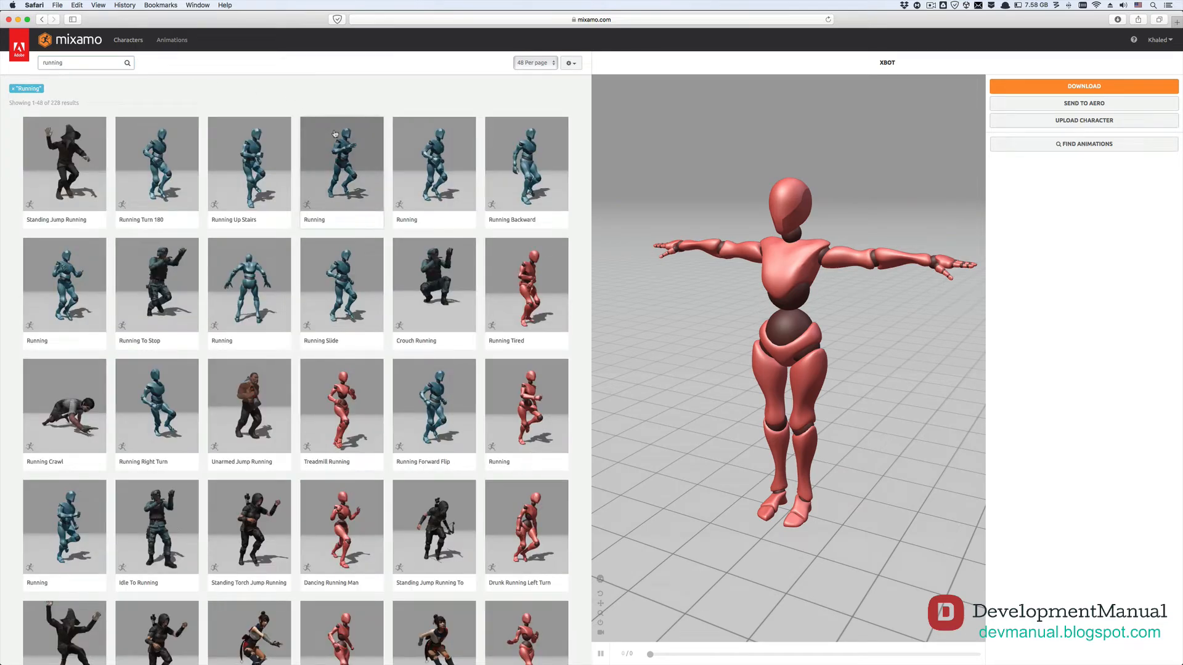
left_click(432, 164)
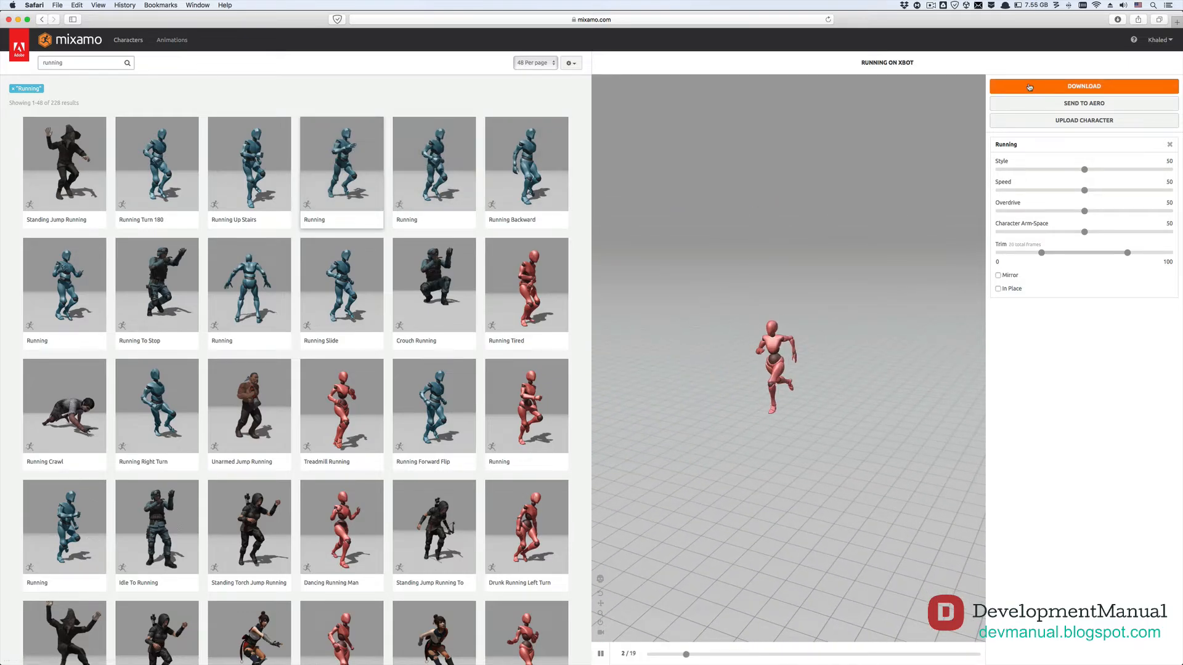
Download the Running animation as FBX for Unity, with skin
left_click(1083, 87)
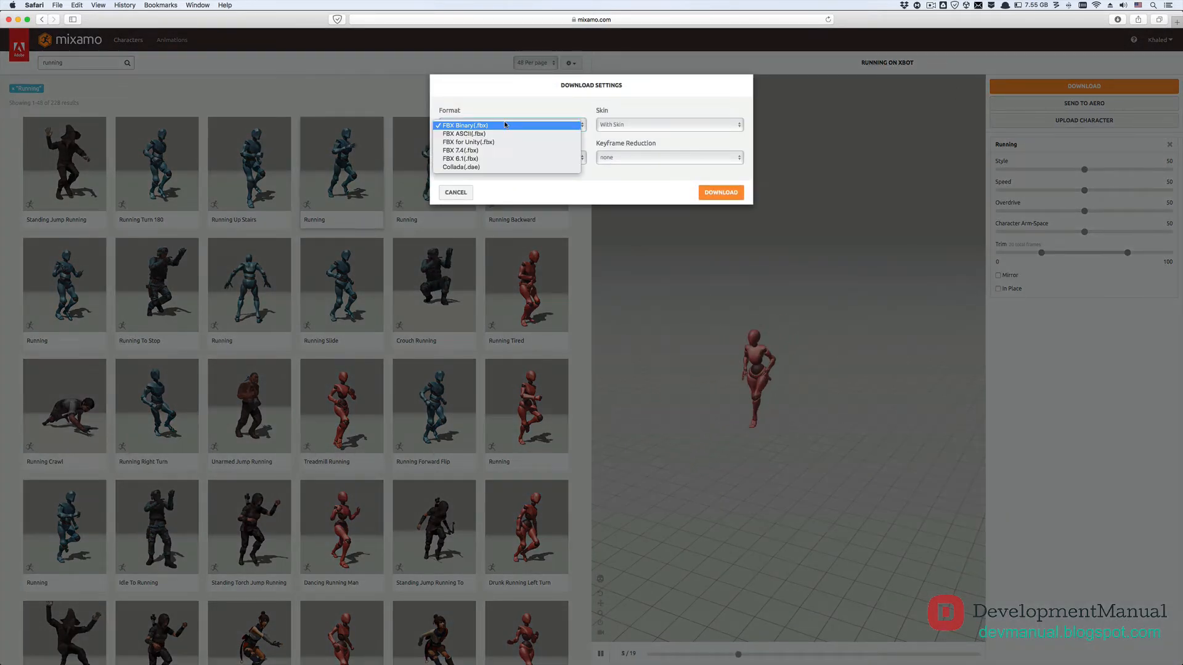
left_click(468, 142)
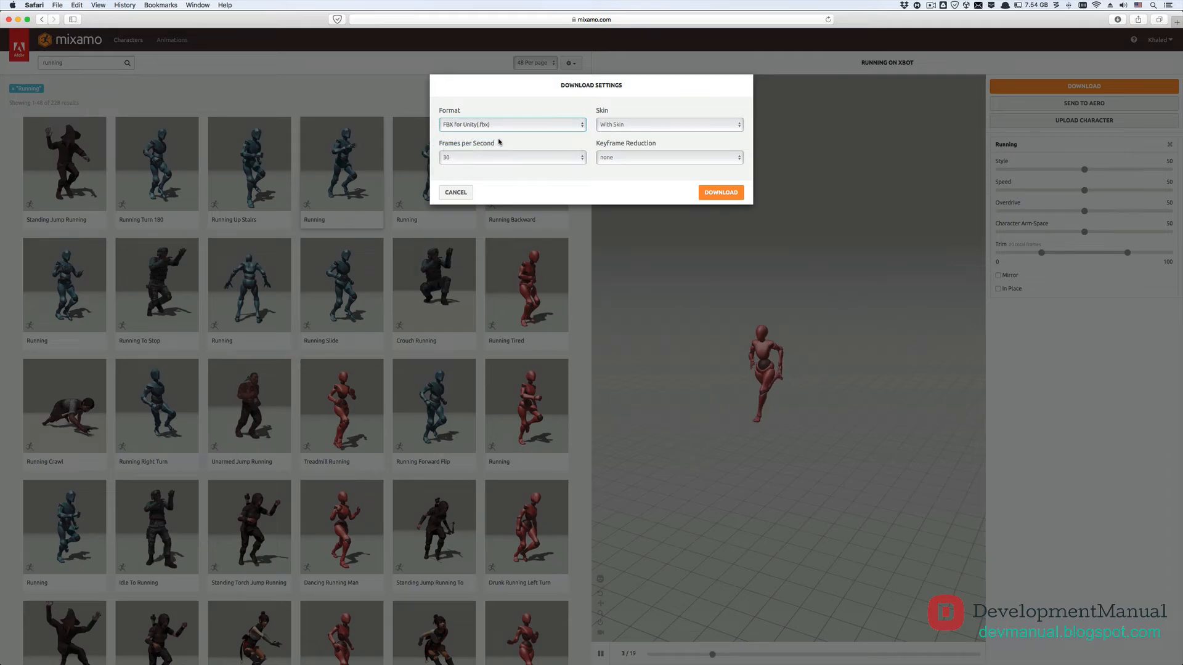
left_click(513, 156)
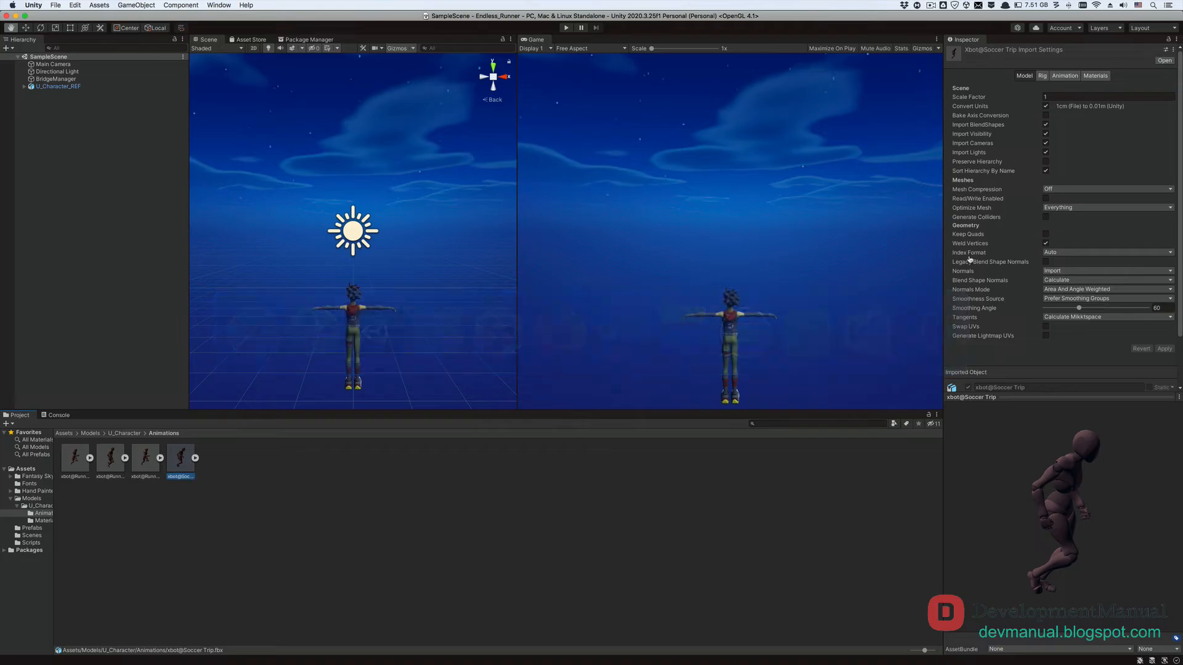
Import the downloaded xbot@Running FBX into Animations and select it
right_click(180, 460)
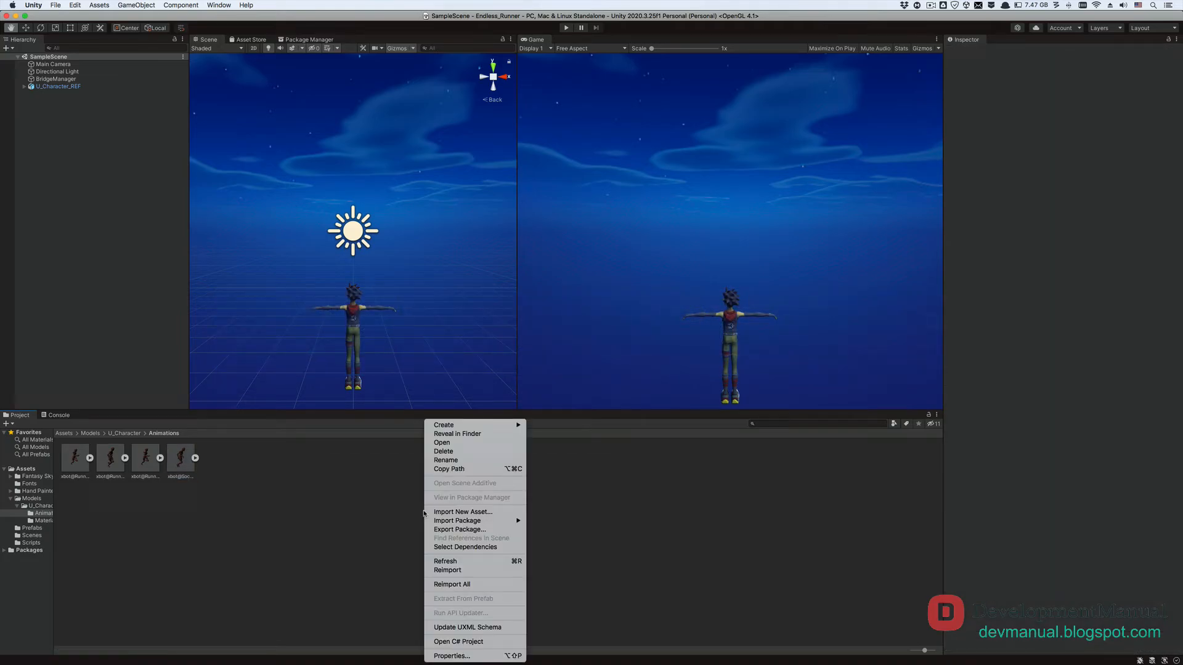
mouse_move(324, 510)
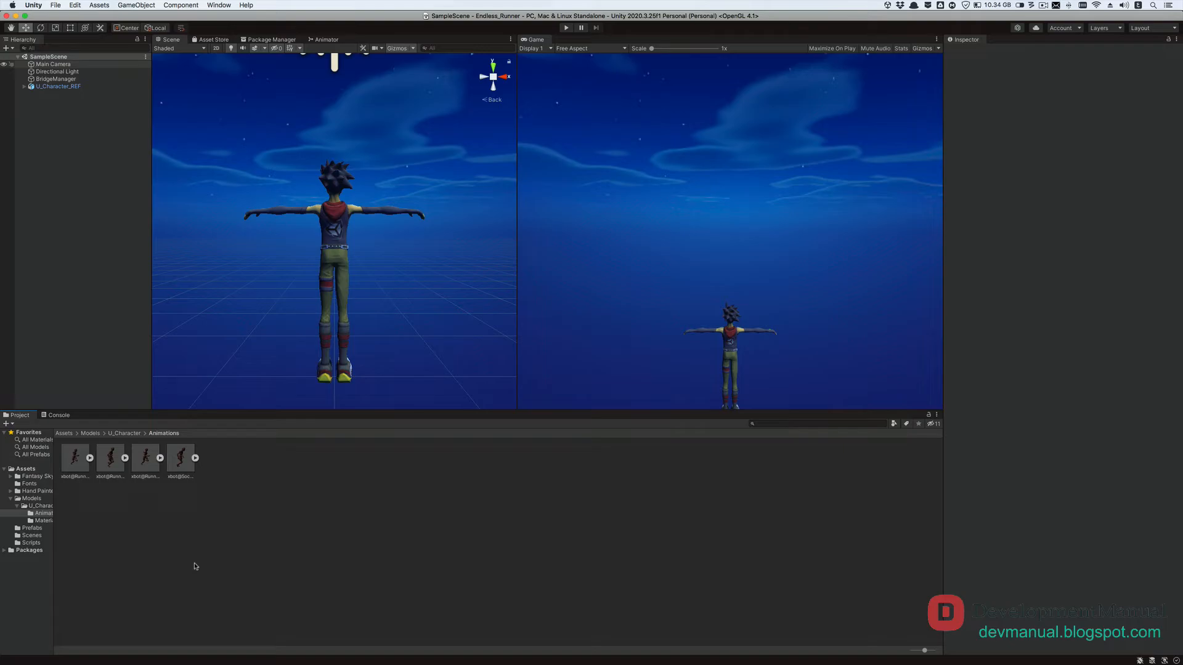
left_click(146, 459)
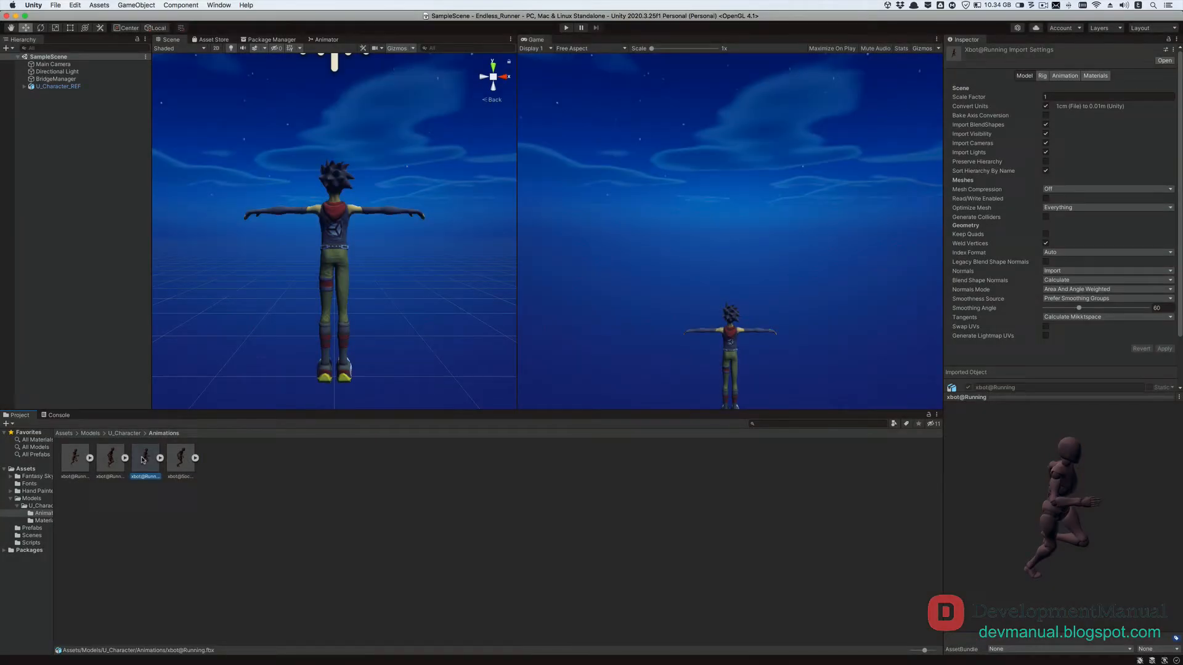
mouse_move(1011, 199)
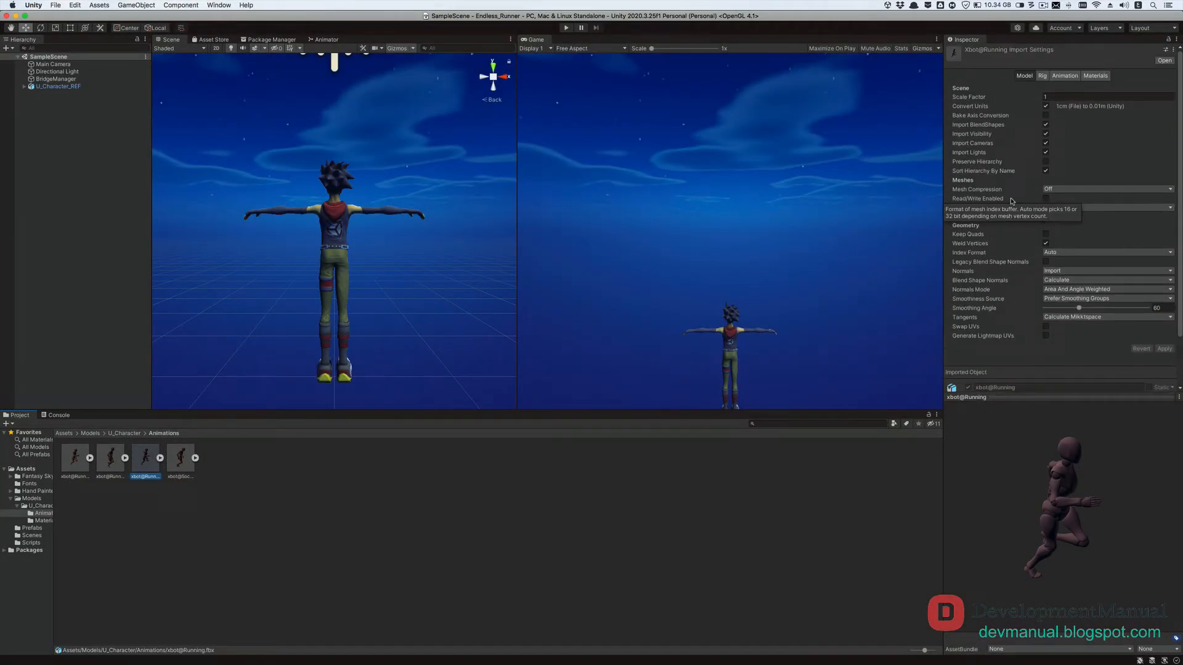
Set xbot@Running's rig to Humanoid with the avatar created from this model
left_click(1043, 75)
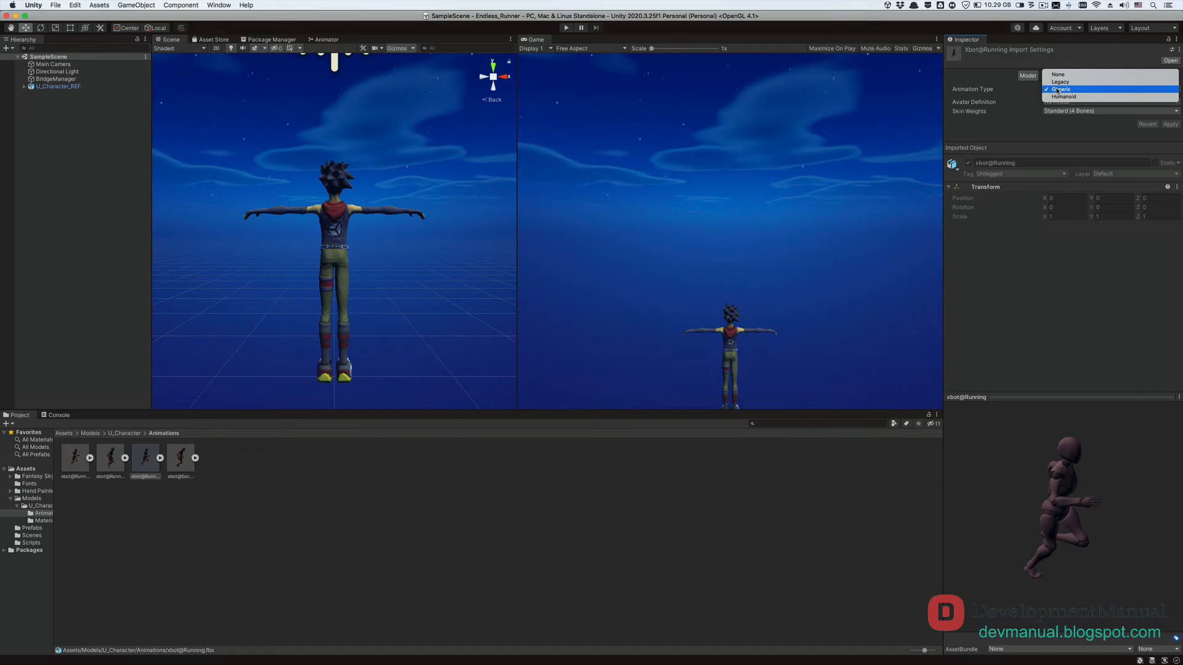
left_click(1063, 96)
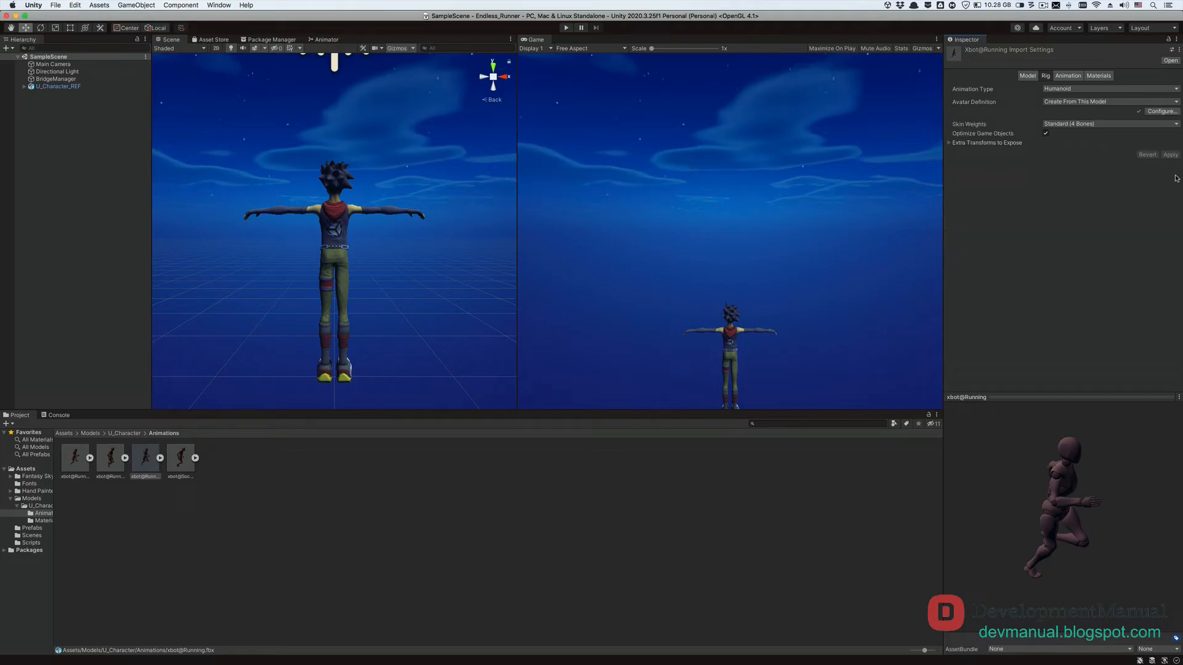
left_click(1065, 75)
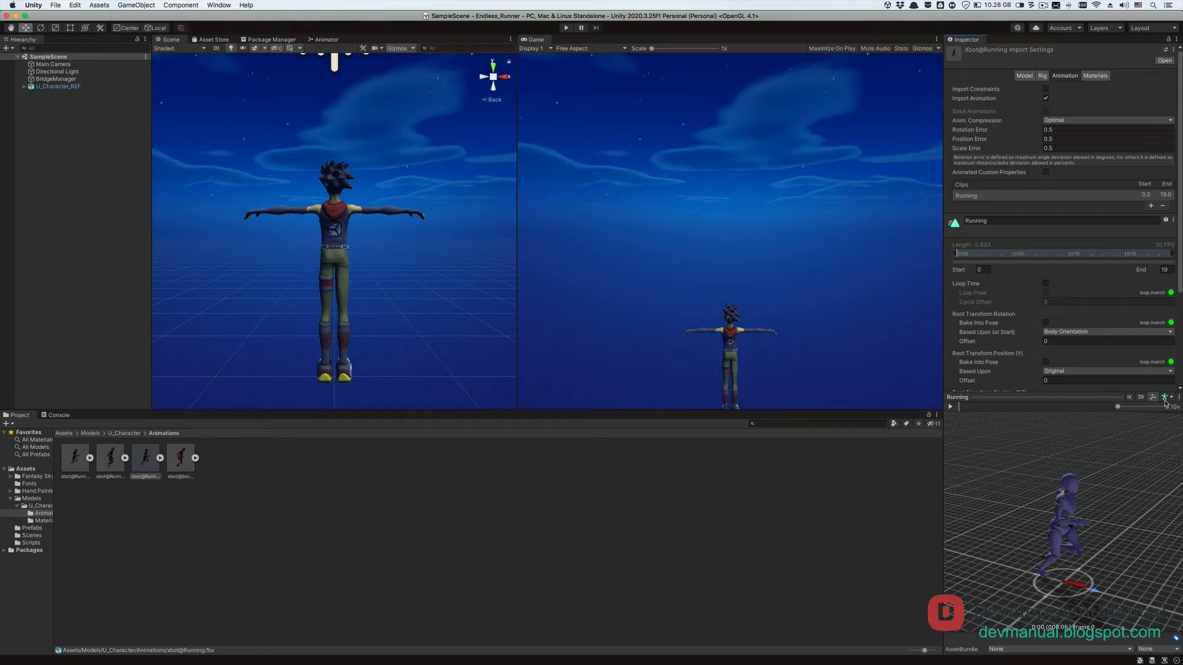
Preview the Running clip on the player character model instead of X Bot
left_click(1165, 398)
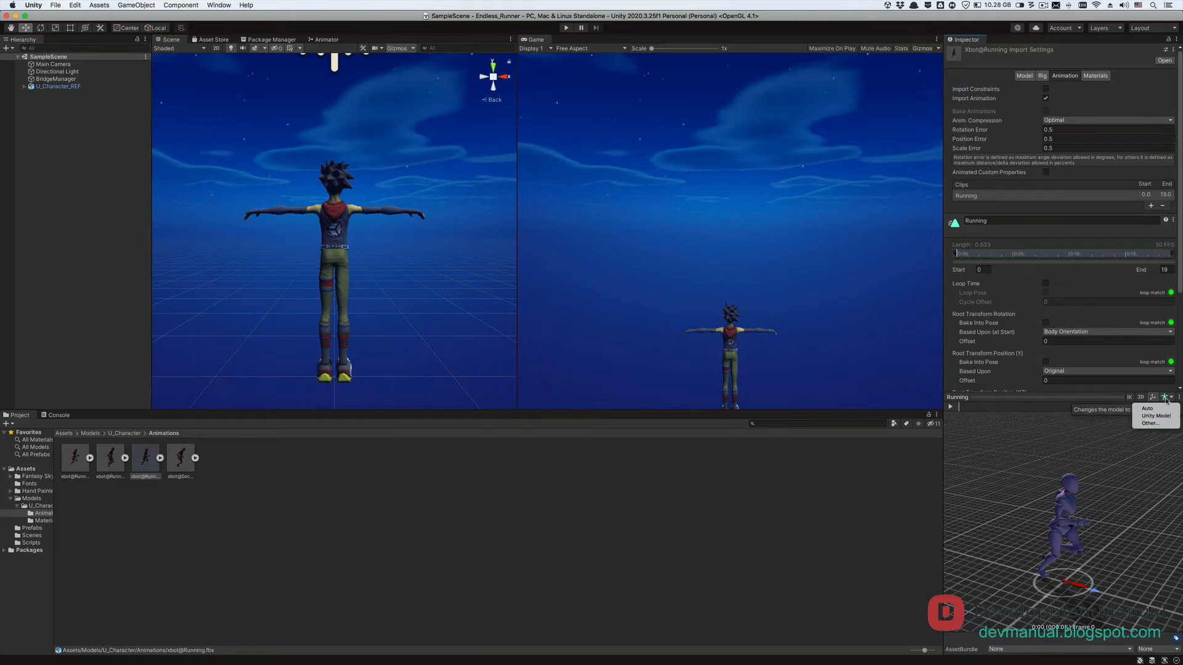
left_click(1164, 399)
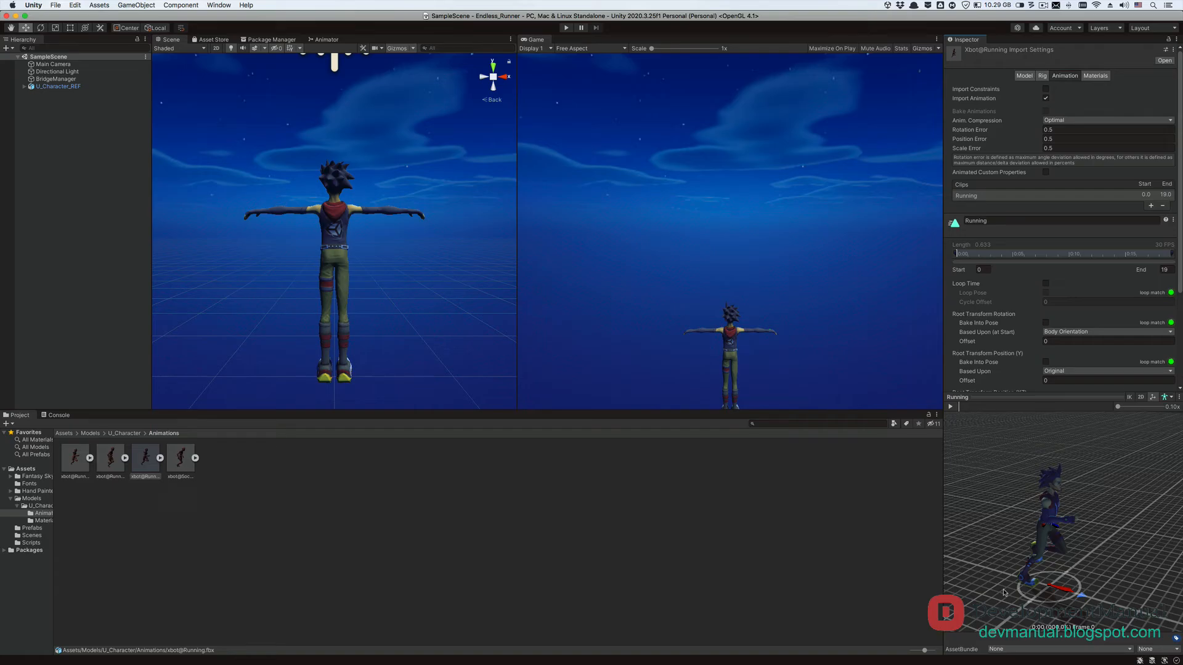
scroll("down", 3)
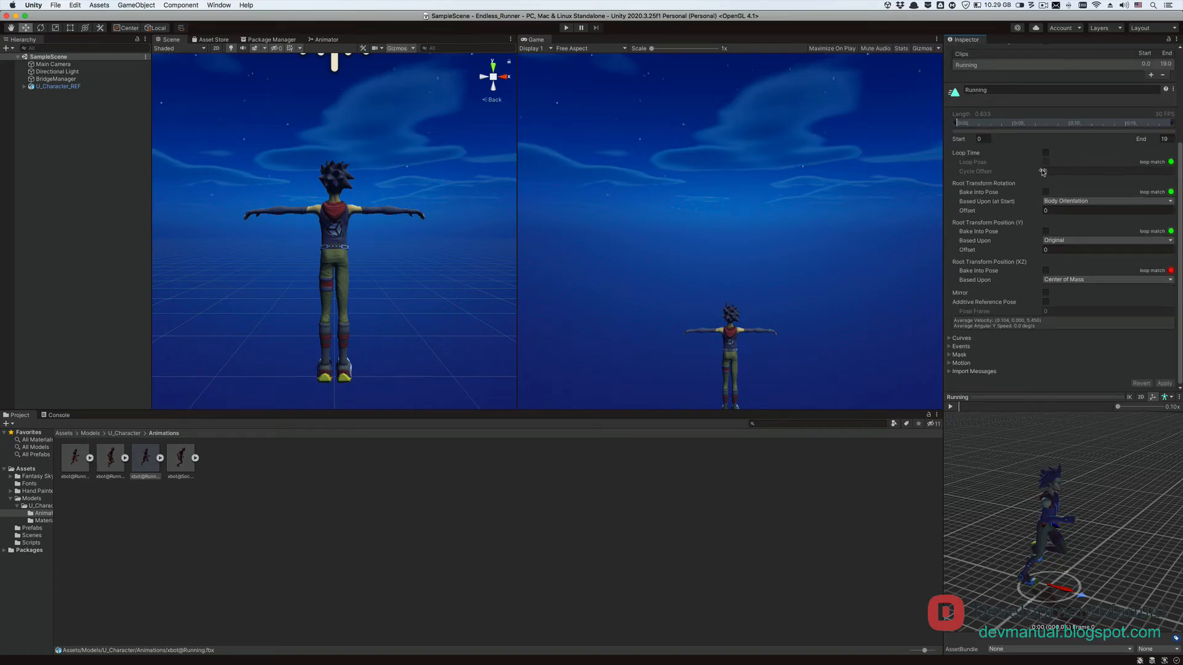
left_click(1045, 153)
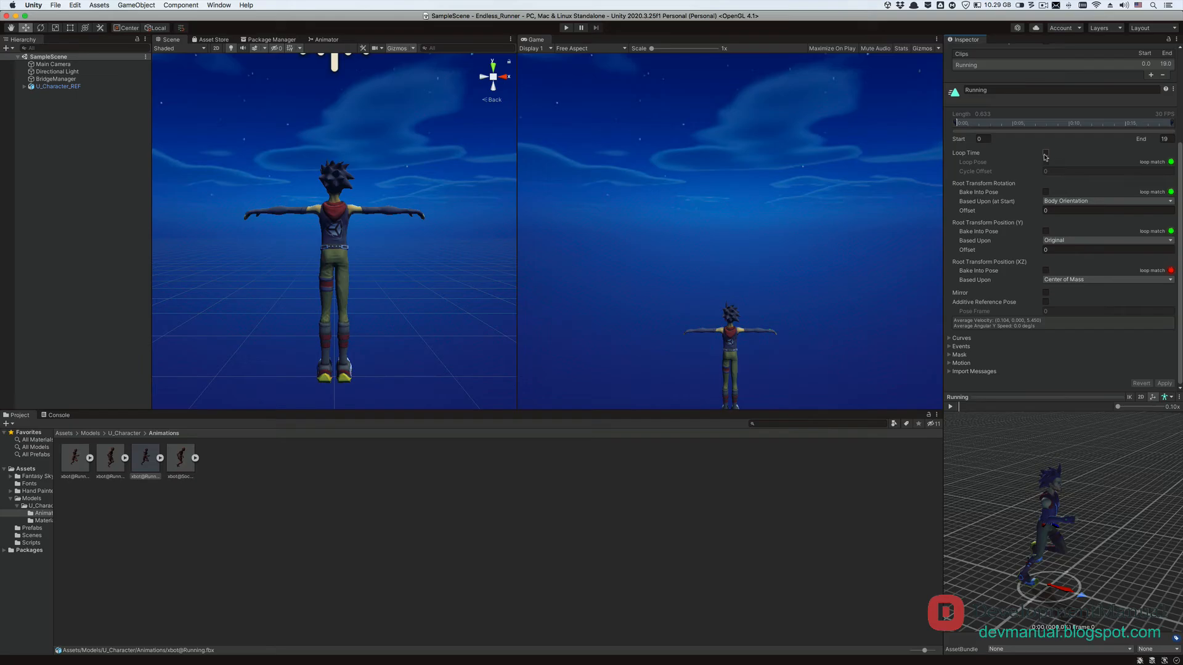
Turn on Loop Time and baked root rotation for the Running clip
left_click(1046, 153)
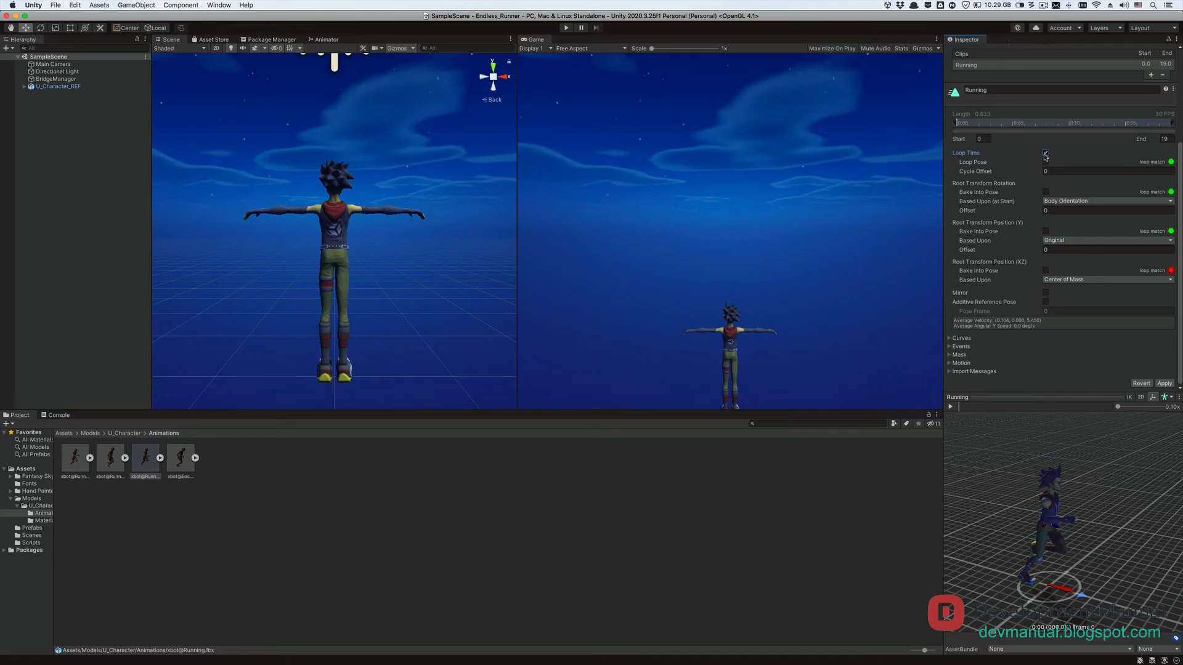
left_click(1047, 152)
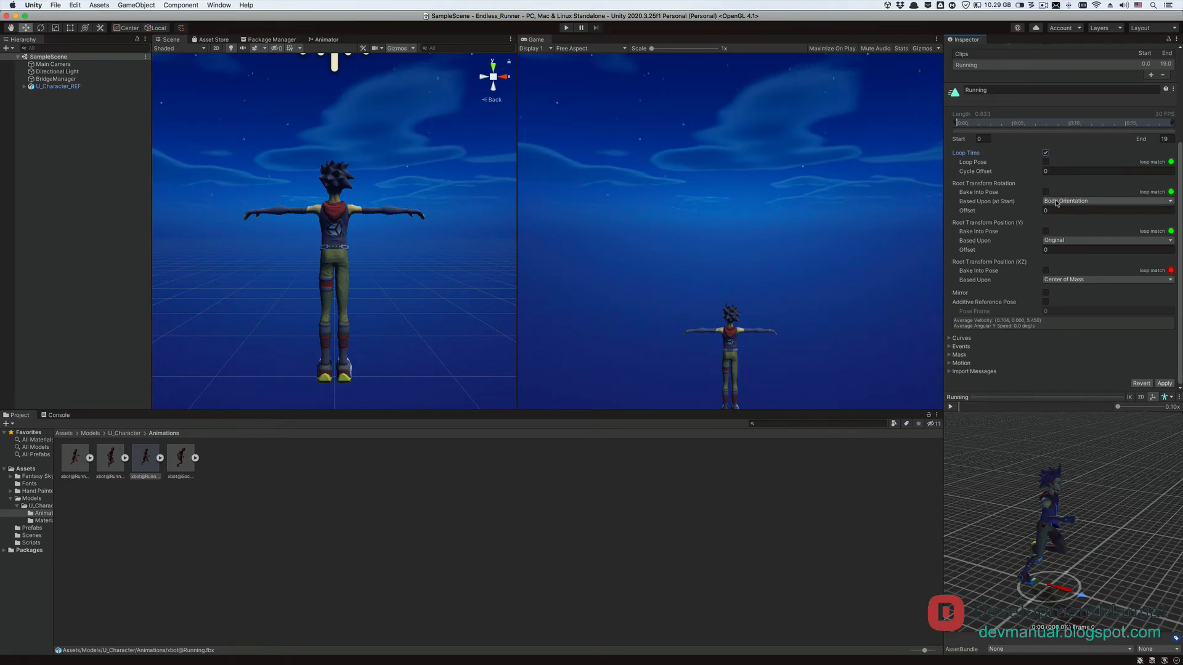
left_click(1046, 192)
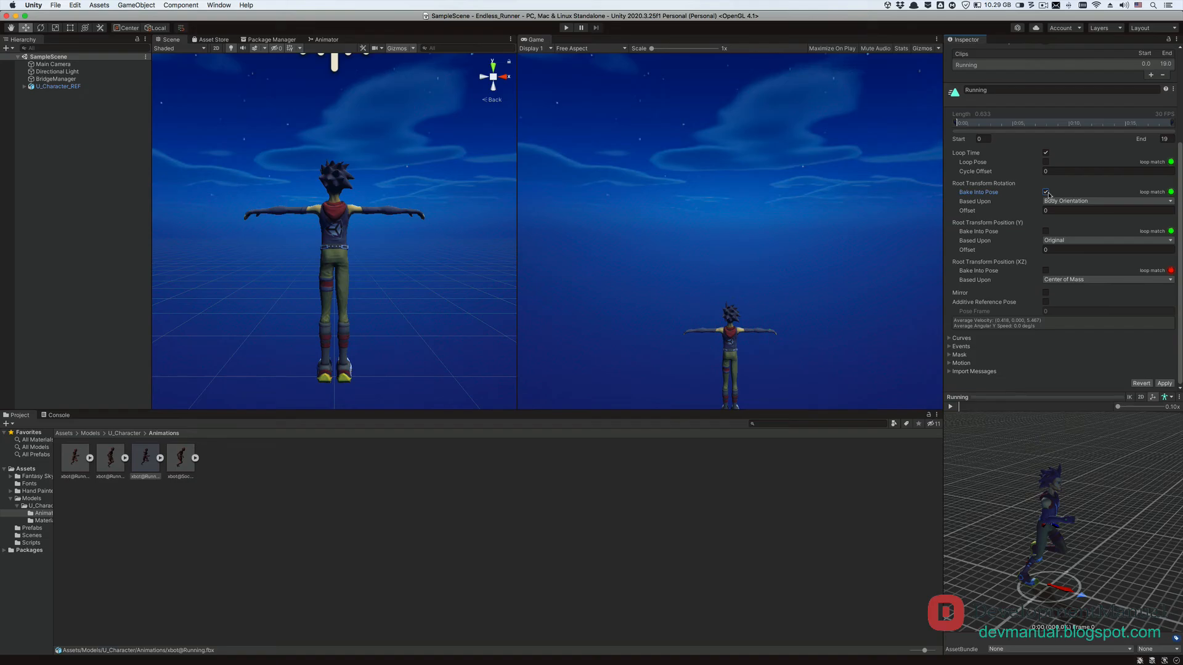
left_click(1106, 201)
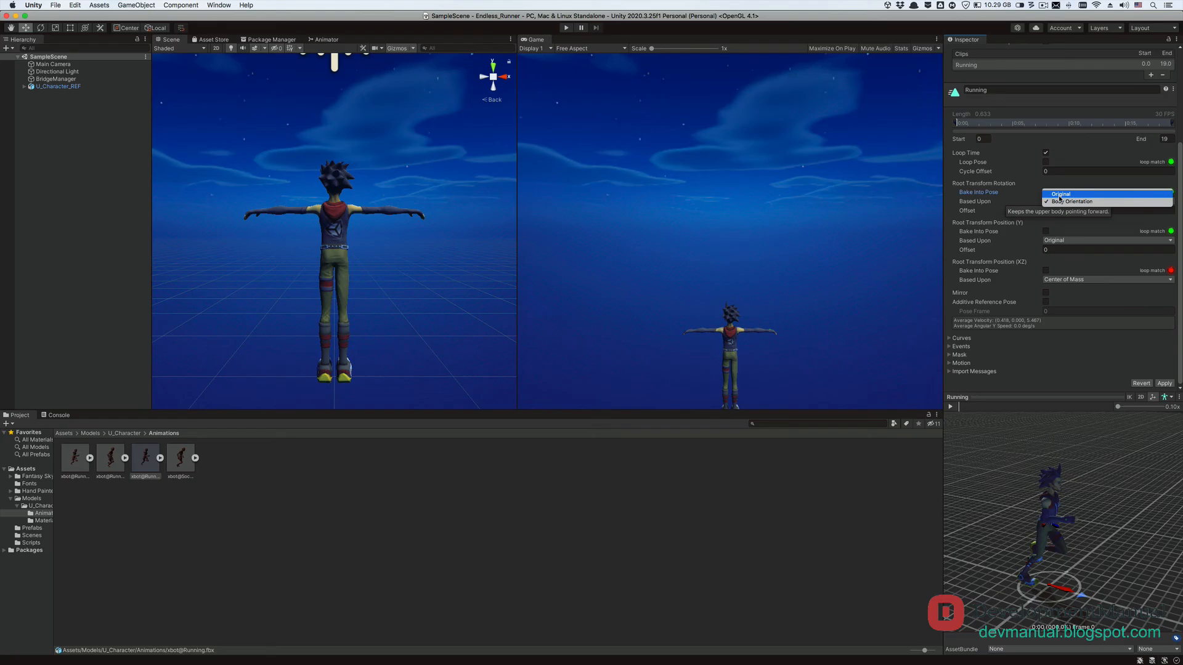